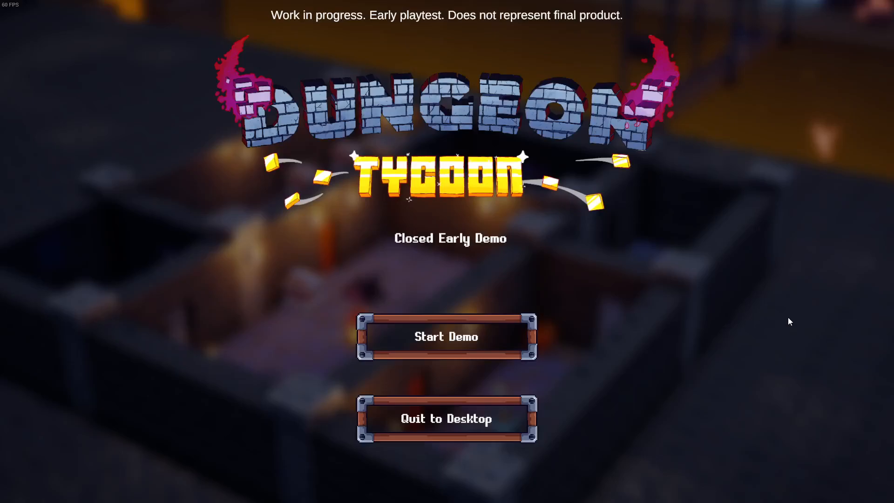
pyautogui.moveTo(684, 272)
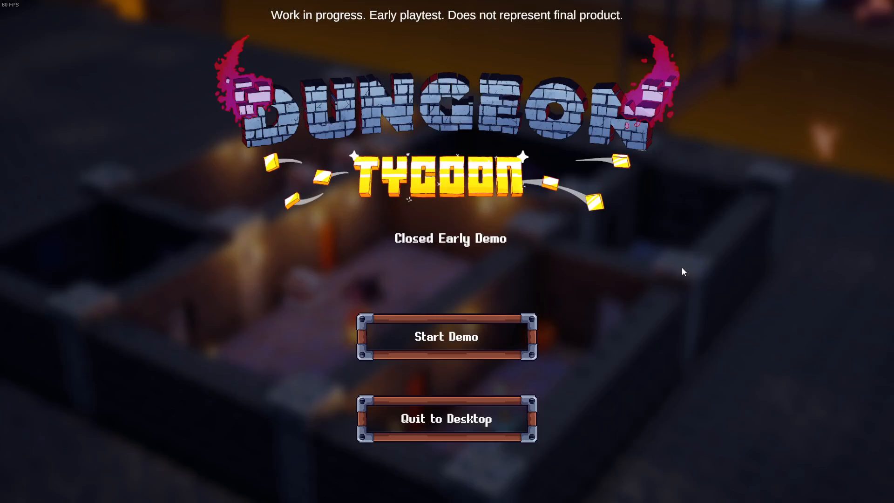
pyautogui.moveTo(685, 218)
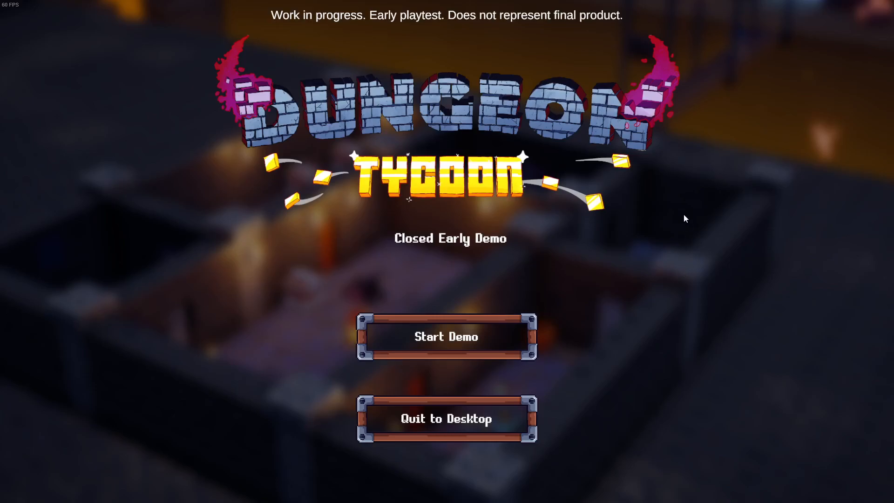
pyautogui.moveTo(705, 156)
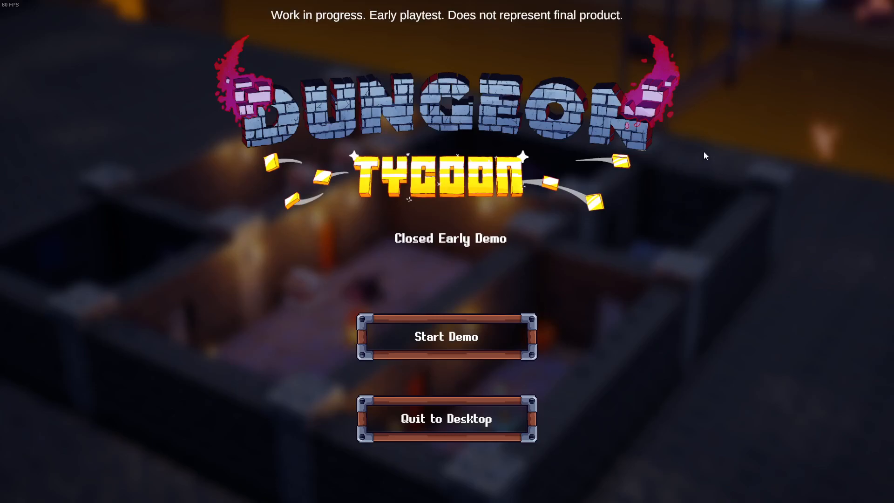
pyautogui.moveTo(456, 177)
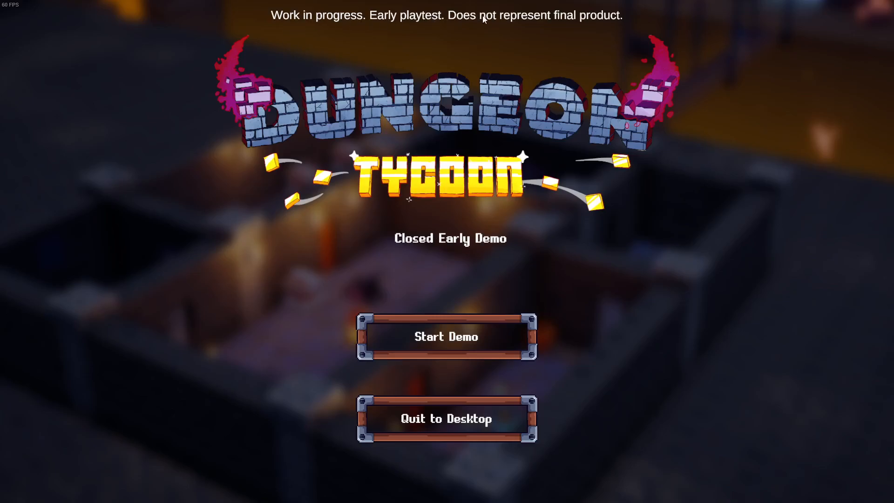
pyautogui.moveTo(637, 332)
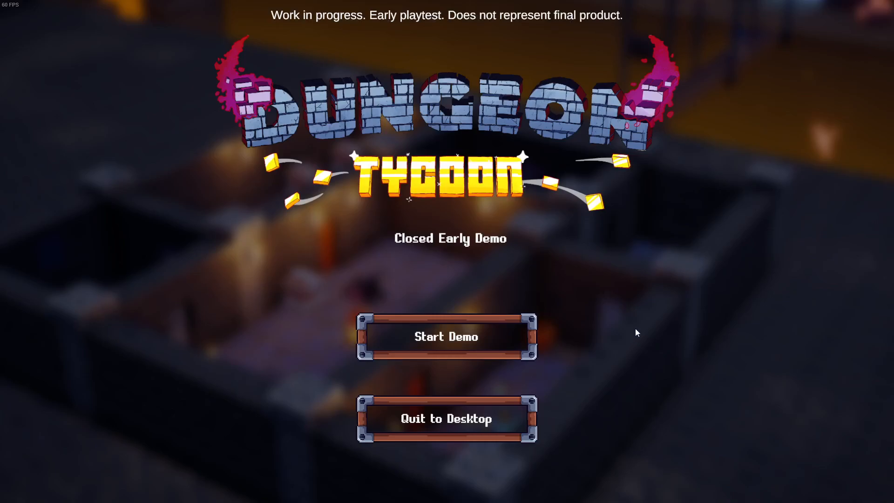
pyautogui.moveTo(457, 290)
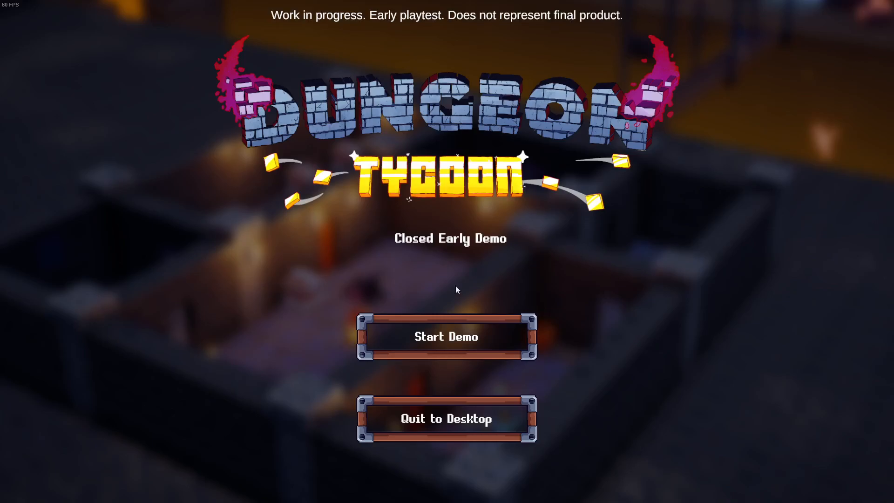
# Step: Launch the demo from the title screen to reach the Day 0 welcome letter
pyautogui.click(446, 336)
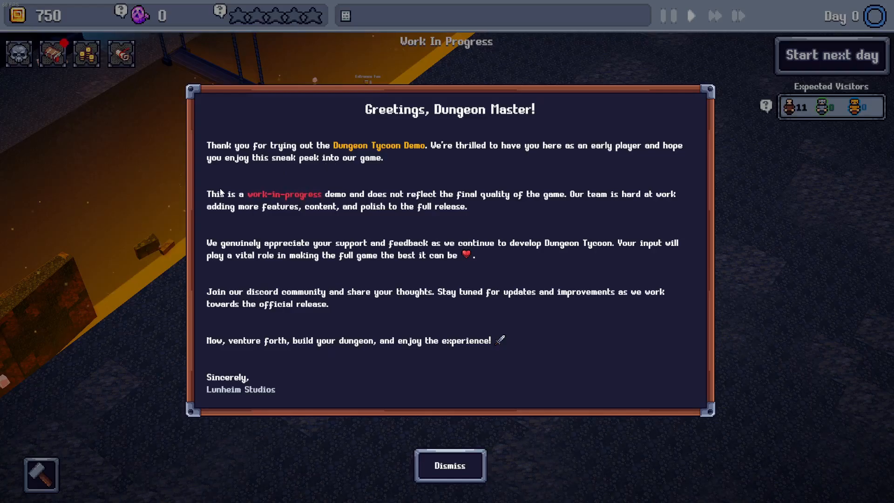
pyautogui.moveTo(322, 198)
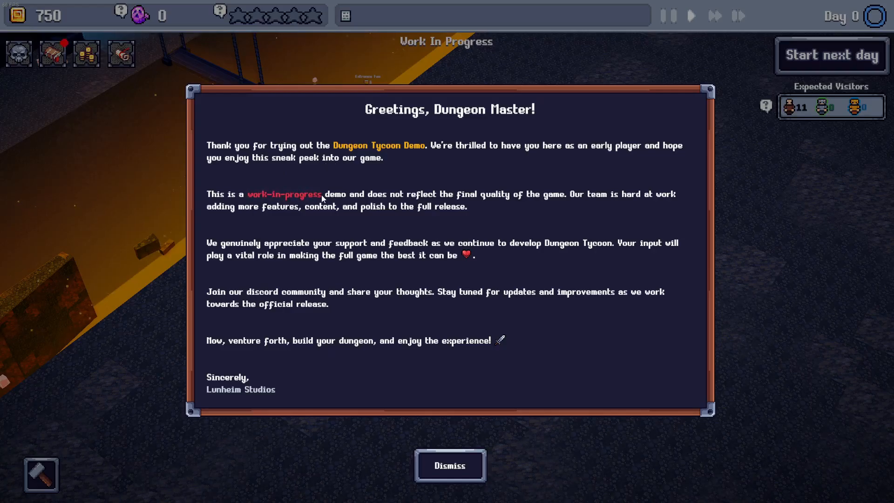
pyautogui.moveTo(415, 200)
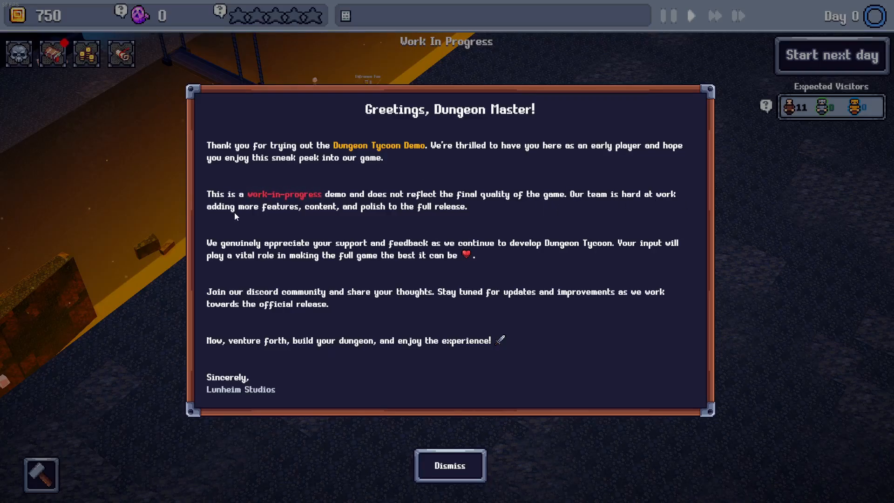
pyautogui.moveTo(392, 212)
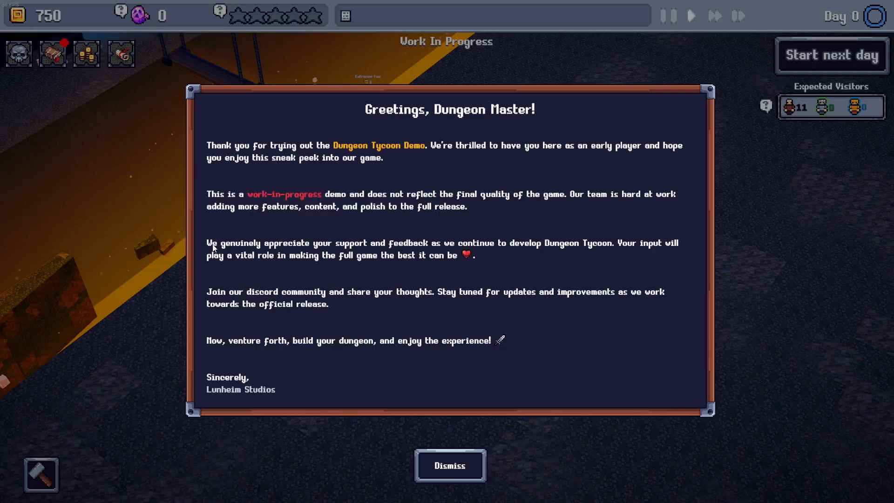
pyautogui.moveTo(372, 251)
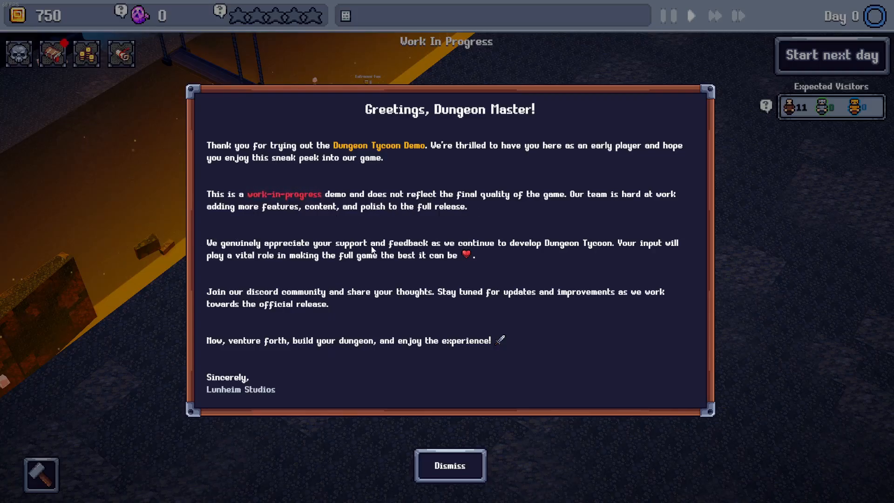
pyautogui.moveTo(580, 249)
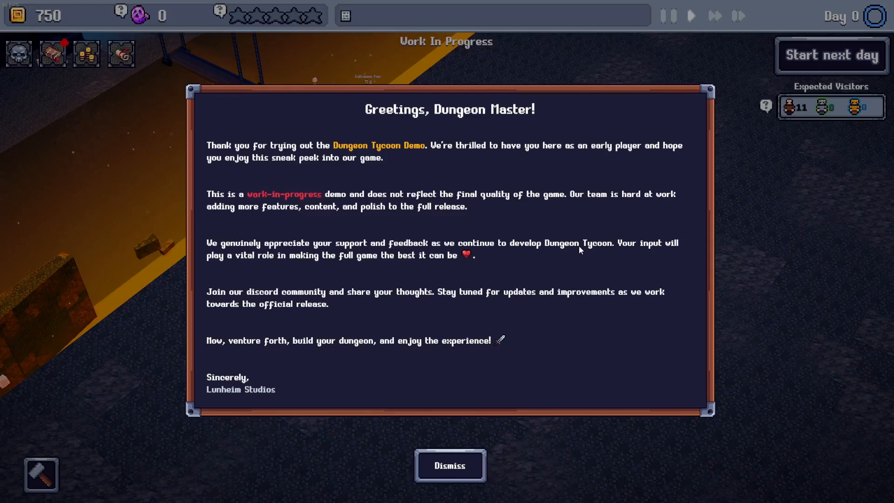
pyautogui.moveTo(618, 244)
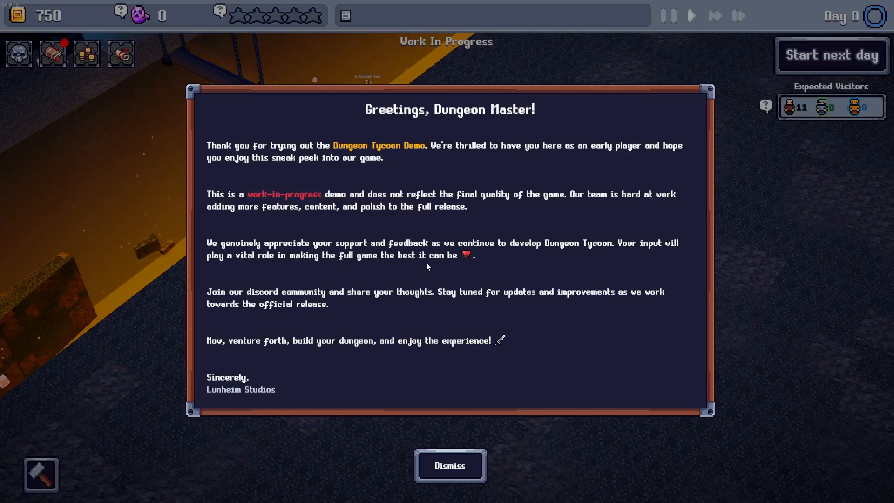
pyautogui.moveTo(236, 297)
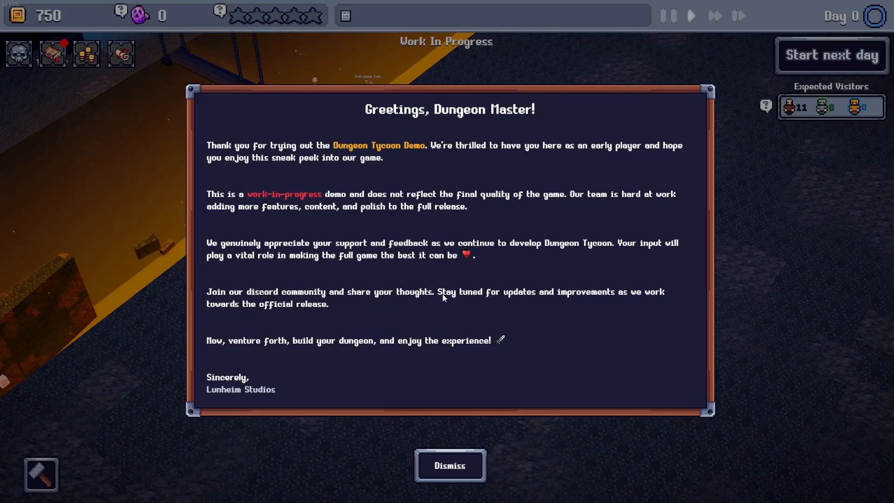
pyautogui.moveTo(502, 298)
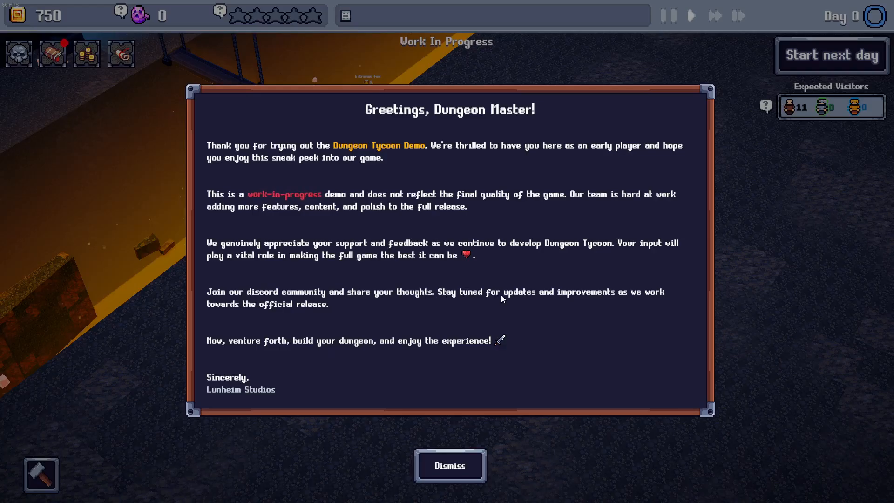
pyautogui.moveTo(247, 277)
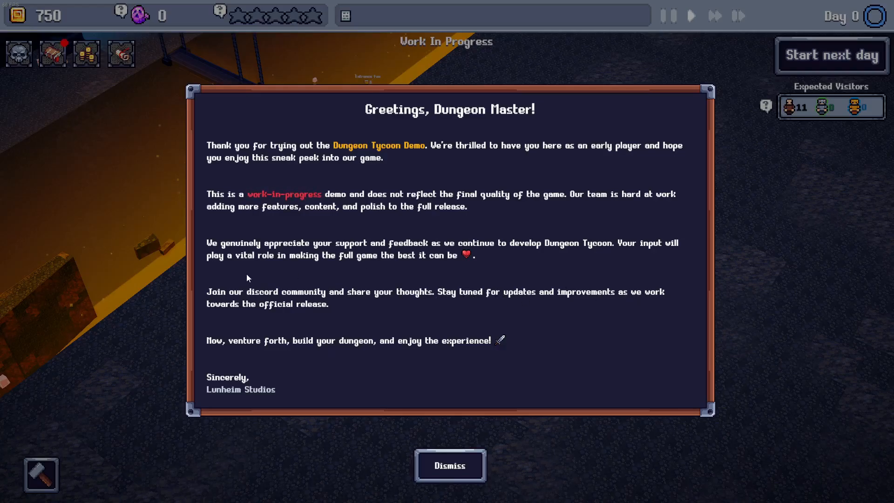
pyautogui.moveTo(246, 333)
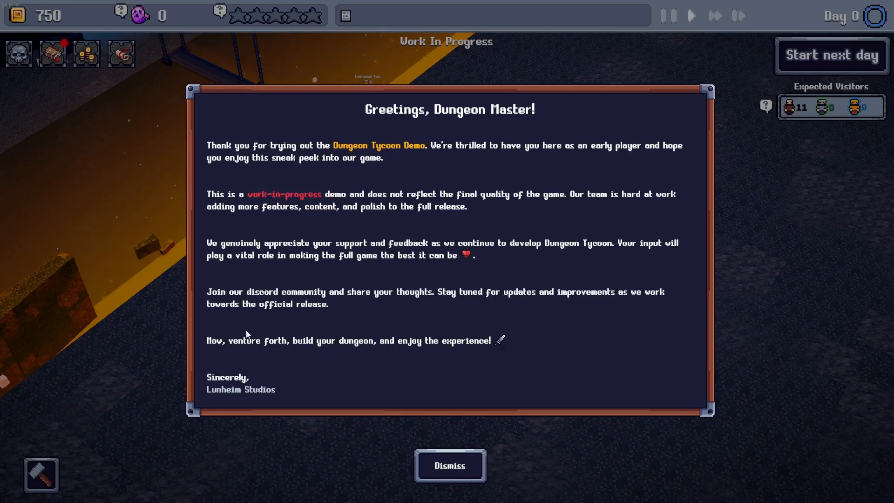
pyautogui.moveTo(321, 351)
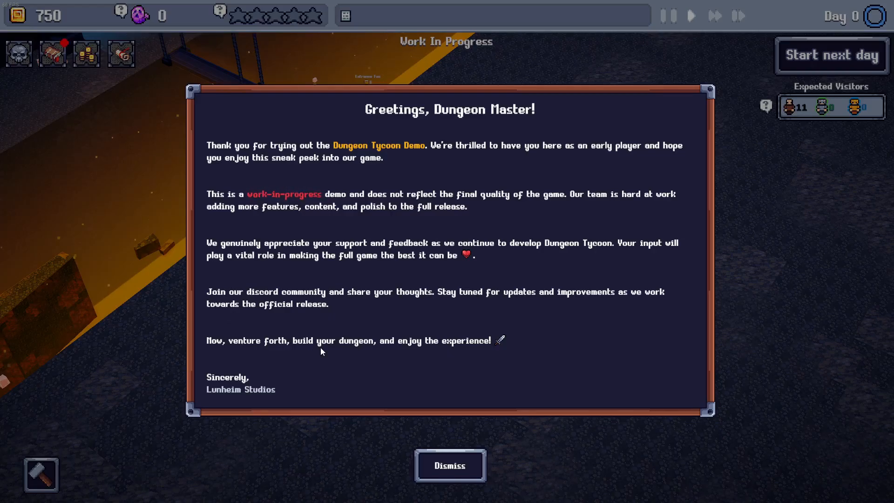
pyautogui.moveTo(470, 350)
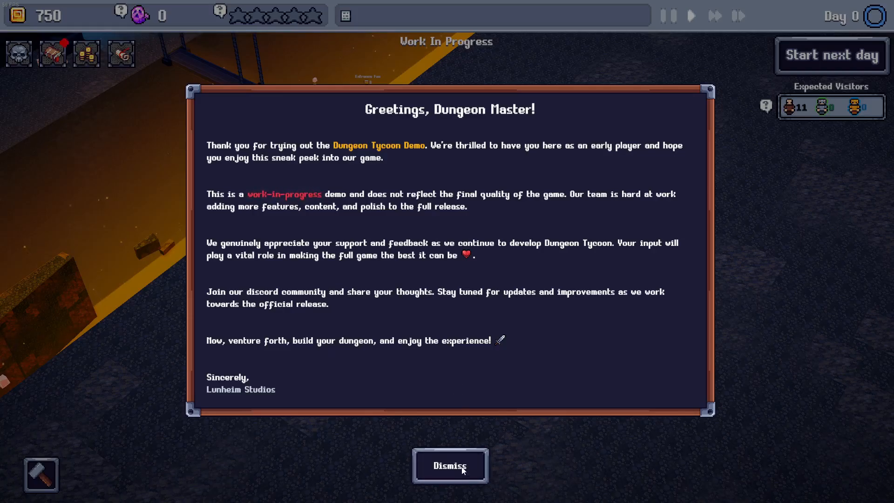
# Step: Dismiss the welcome letter and advance the spider tutorial to the door-tab hint
pyautogui.click(449, 465)
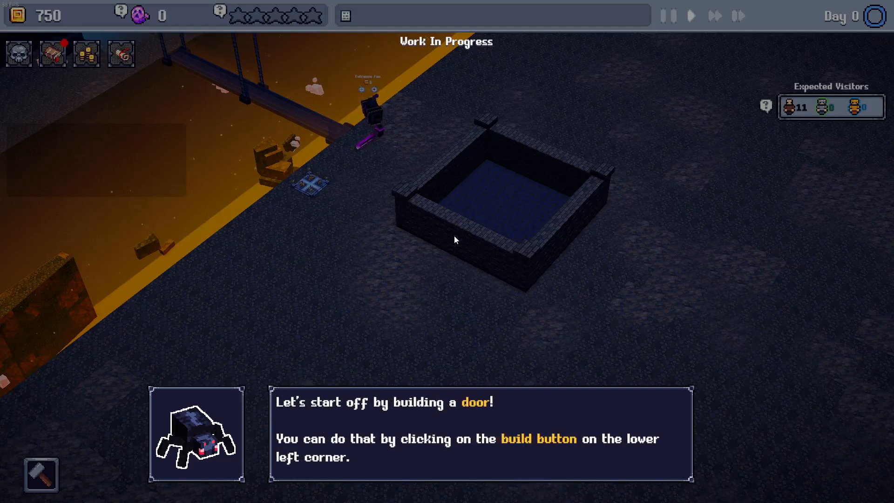
pyautogui.moveTo(380, 444)
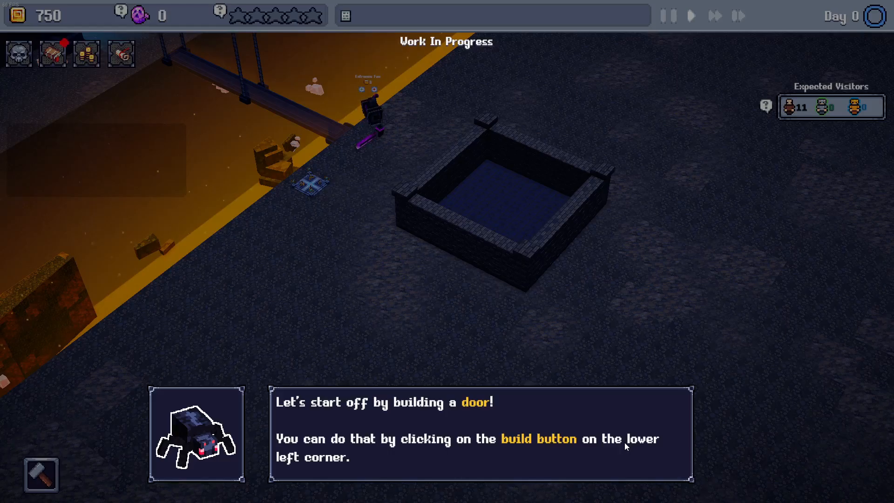
pyautogui.click(40, 474)
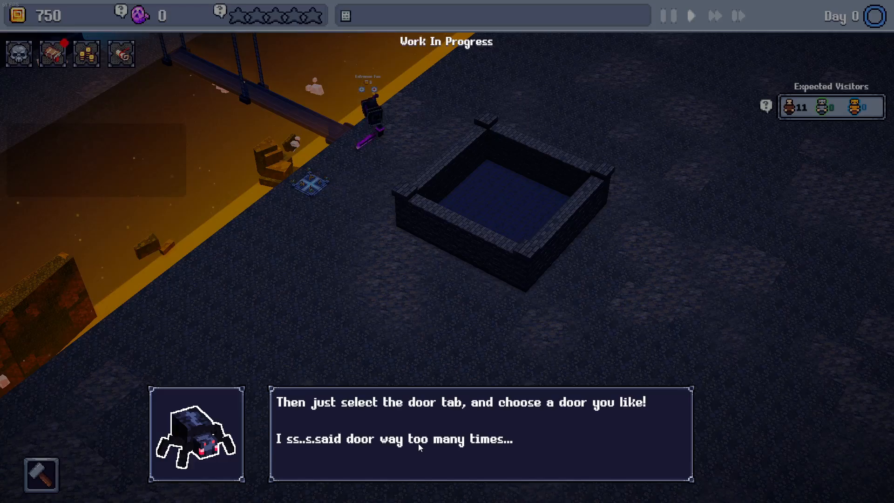
pyautogui.moveTo(291, 449)
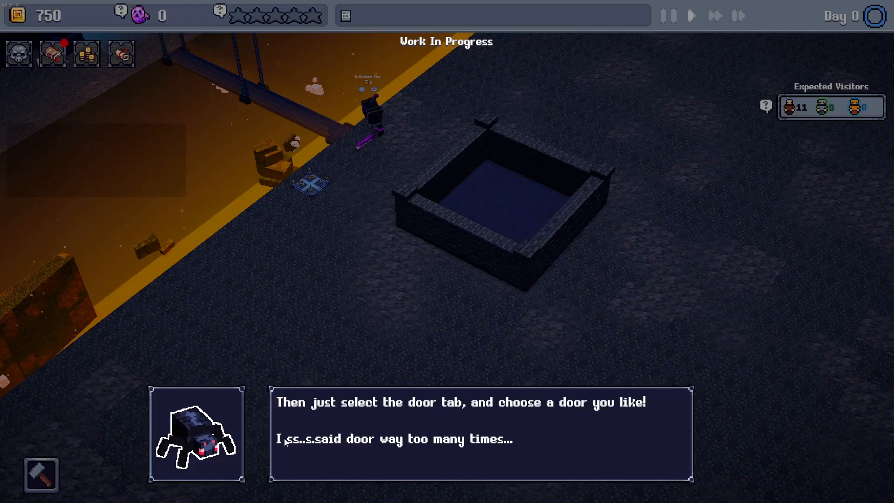
# Step: Continue past the tutorial, back out of settings and resume into build mode
pyautogui.click(480, 433)
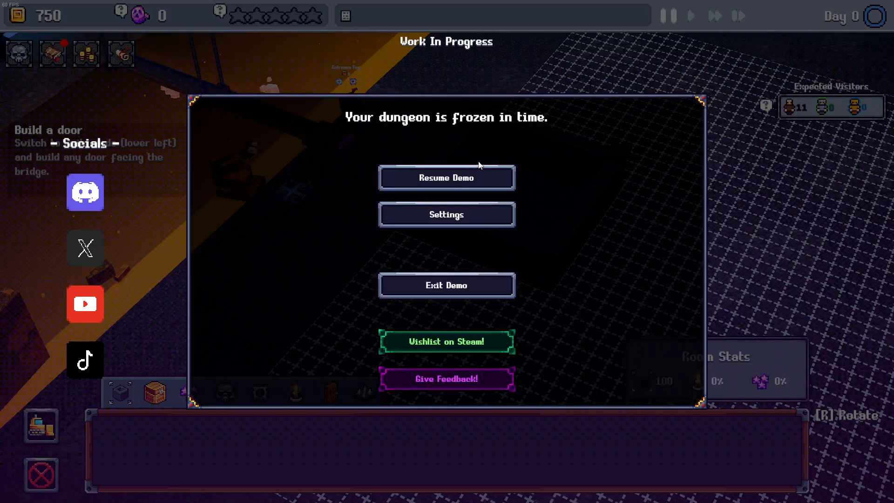
pyautogui.click(446, 215)
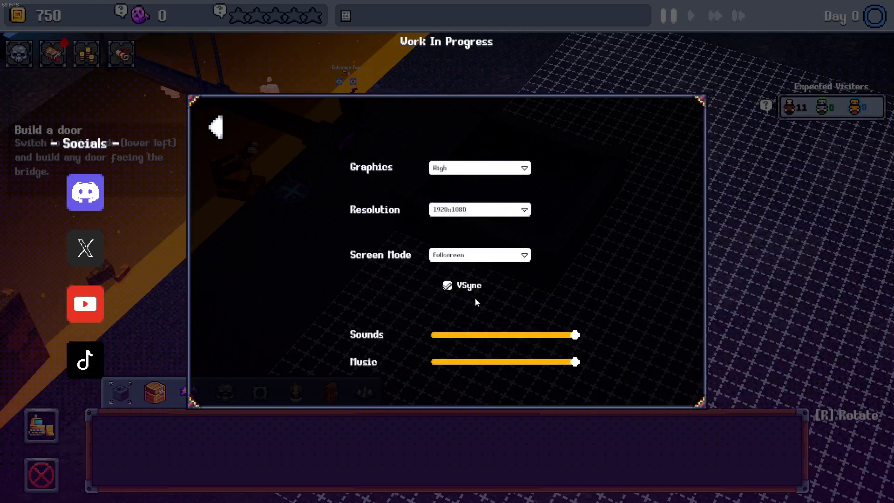
pyautogui.moveTo(228, 345)
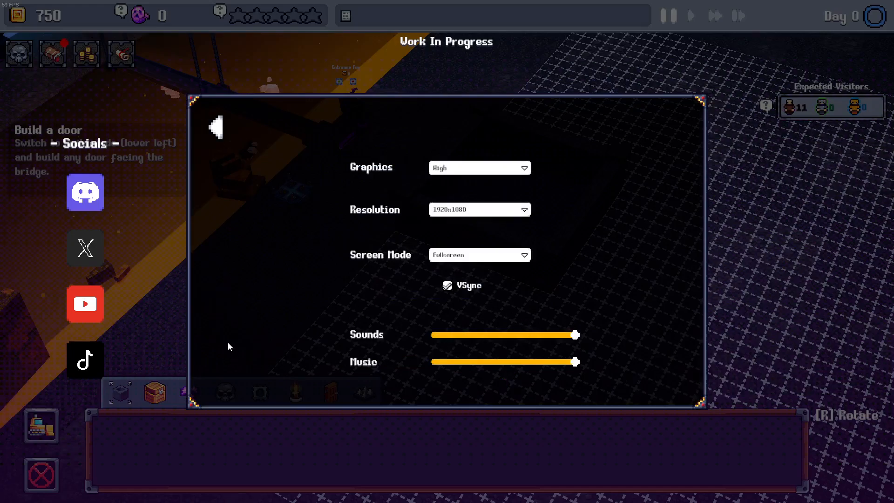
pyautogui.click(215, 126)
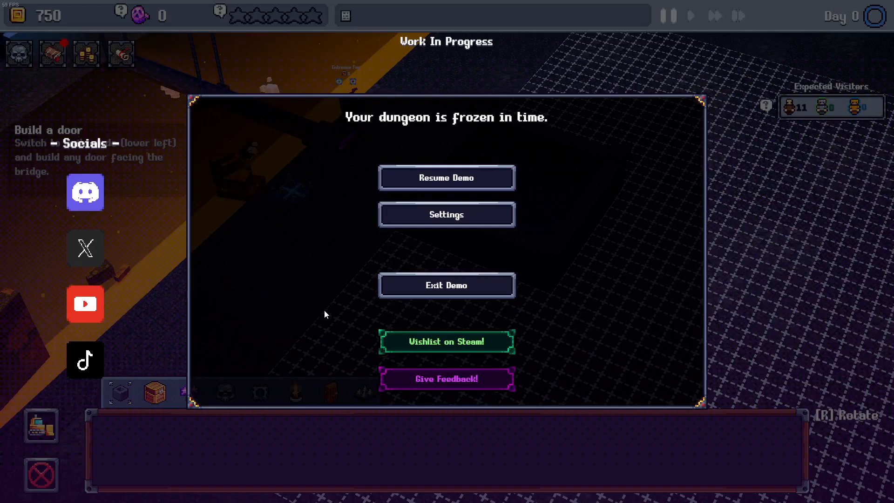
pyautogui.click(446, 177)
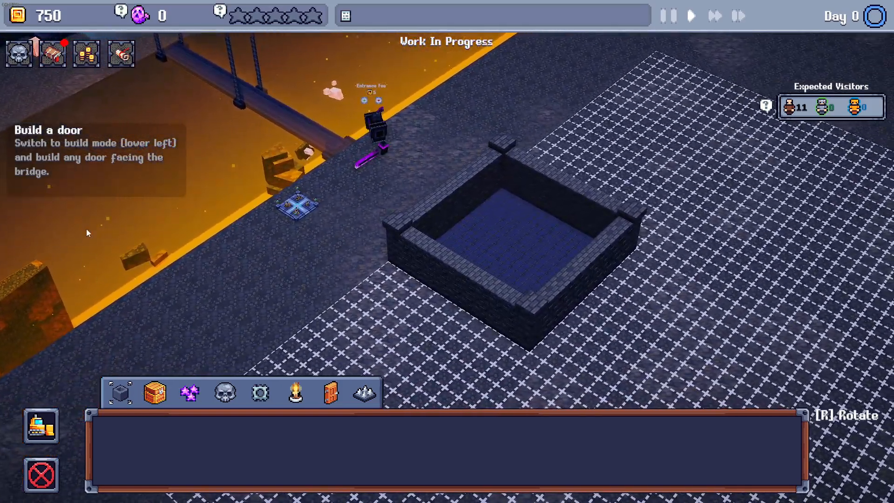
# Step: Browse the rooms and doors categories and select the Iron Door for placement
pyautogui.click(119, 394)
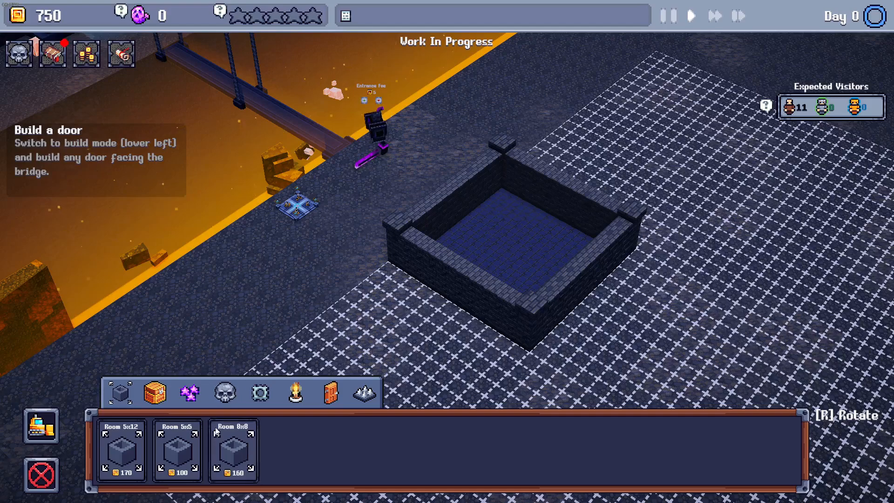
pyautogui.click(329, 393)
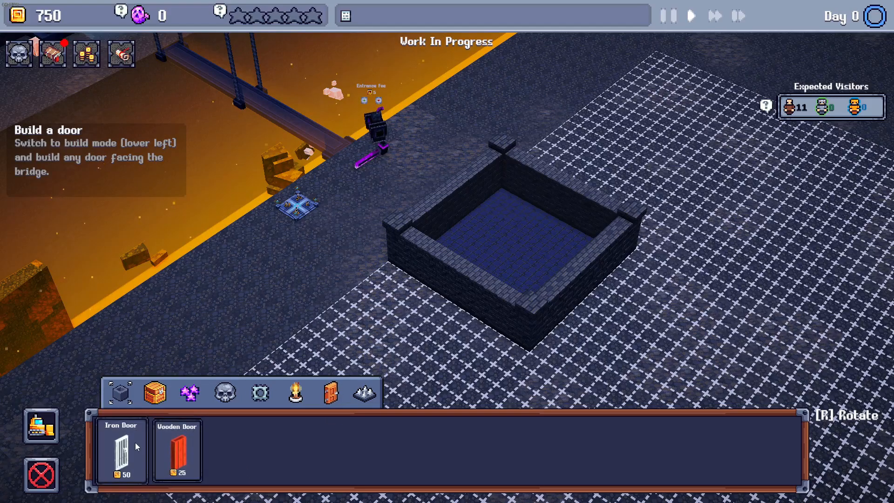
pyautogui.moveTo(148, 452)
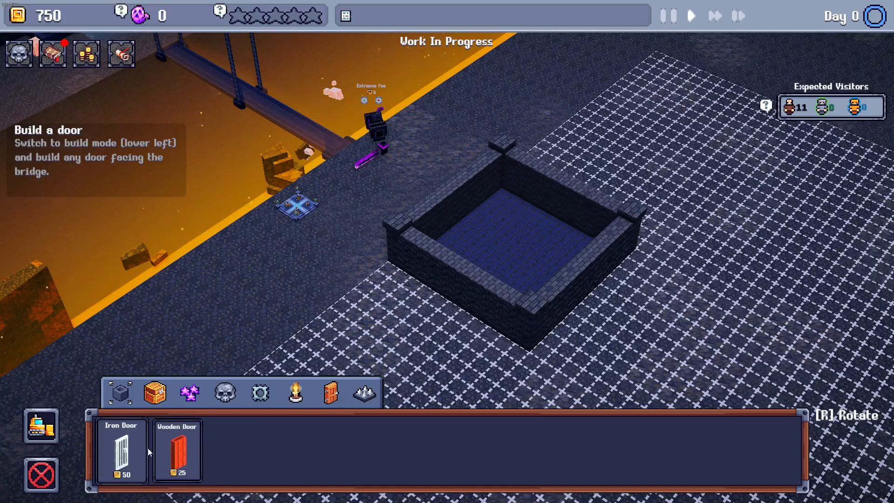
pyautogui.click(477, 265)
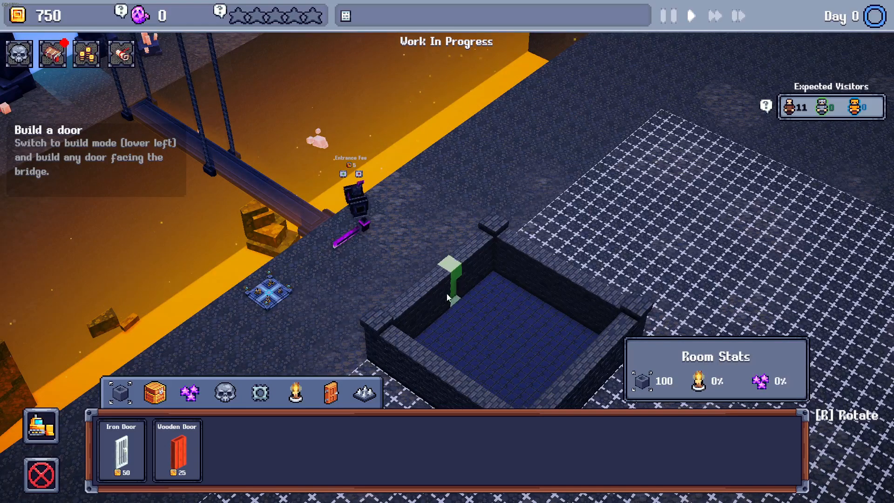
pyautogui.moveTo(470, 282)
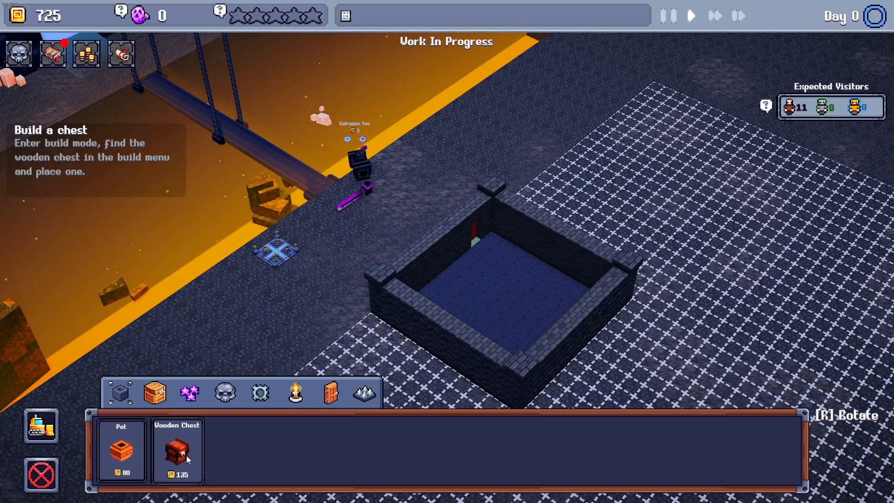
# Step: Select the Wooden Chest and place it inside the room, leaving 590 gold
pyautogui.click(177, 450)
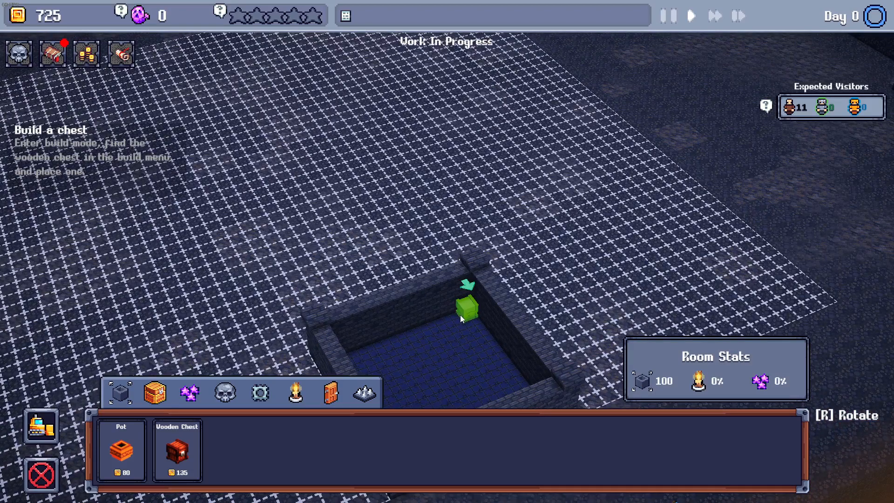
pyautogui.click(177, 450)
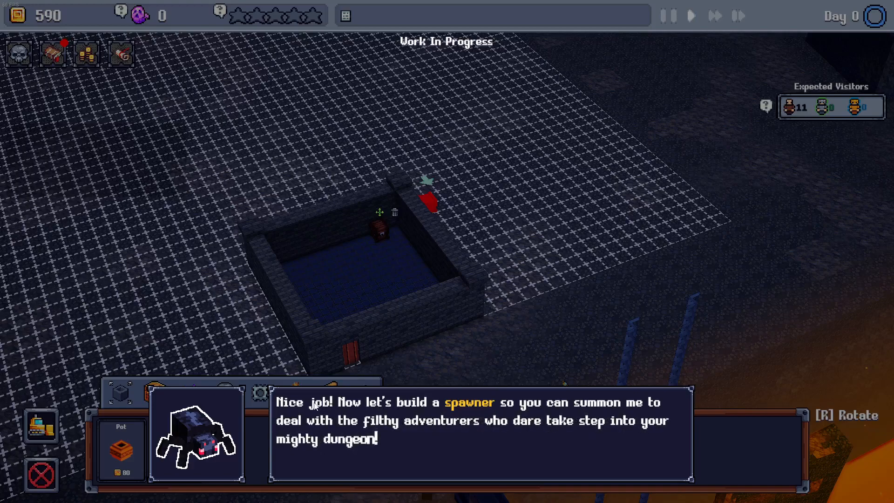
pyautogui.moveTo(510, 412)
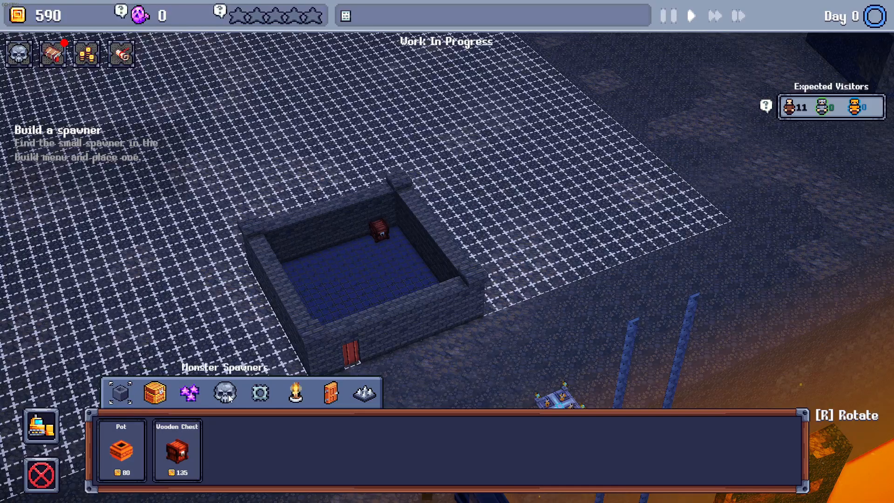
# Step: Show the Monster Spawners category offering the 200-gold Small Spawner
pyautogui.click(223, 394)
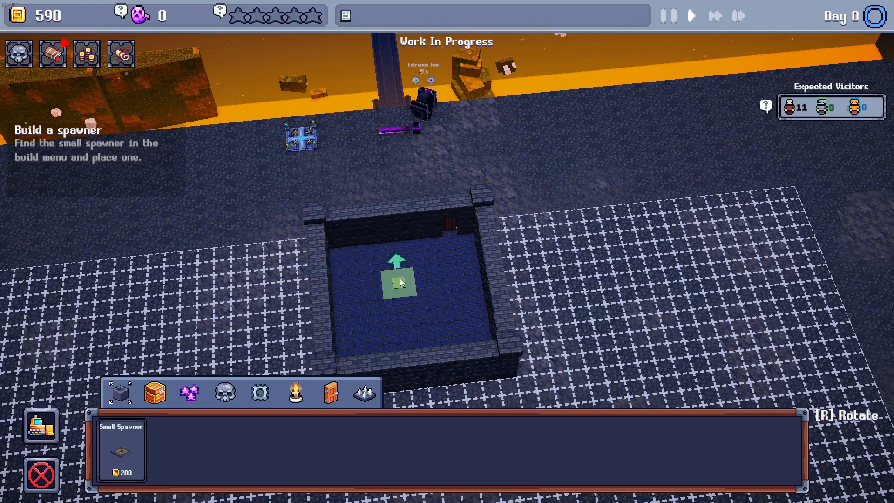
# Step: Build the Small Spawner at the room centre and assign the Crawler, leaving 390 gold
pyautogui.click(399, 279)
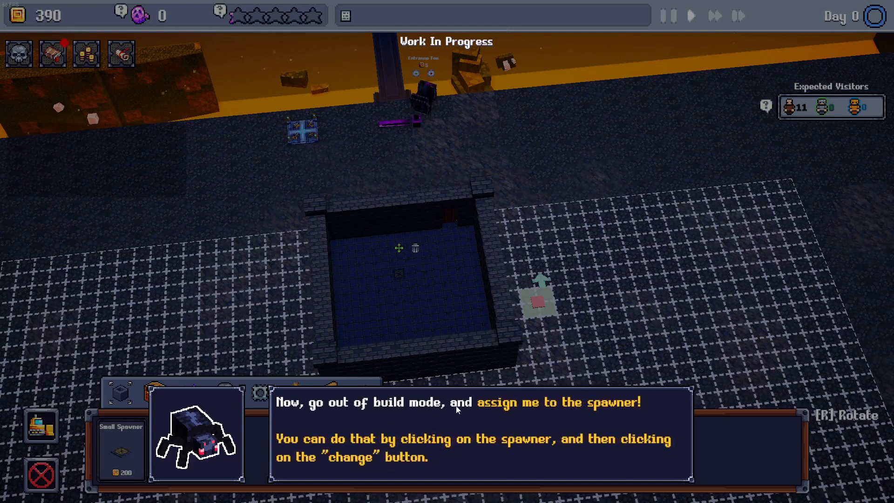
pyautogui.moveTo(323, 439)
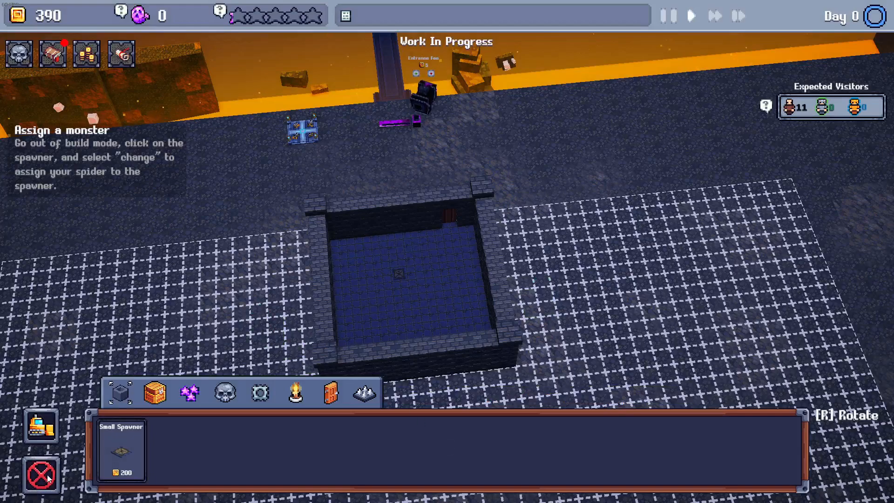
pyautogui.click(40, 474)
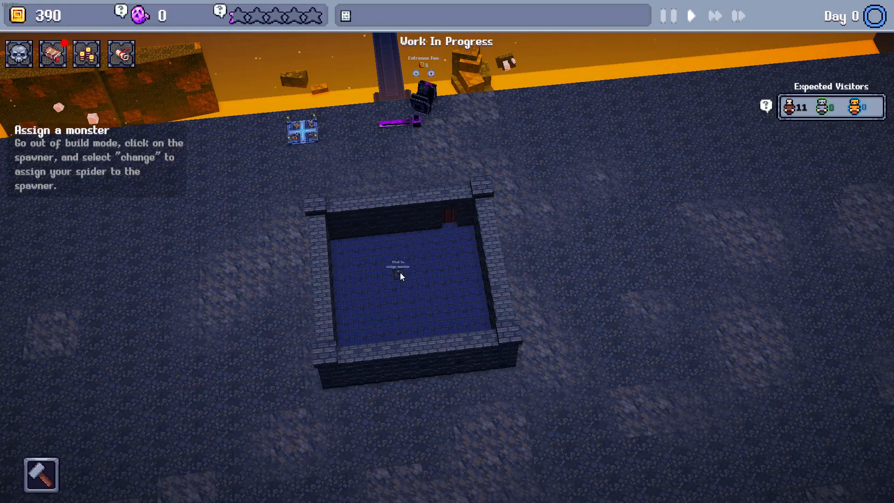
pyautogui.click(399, 275)
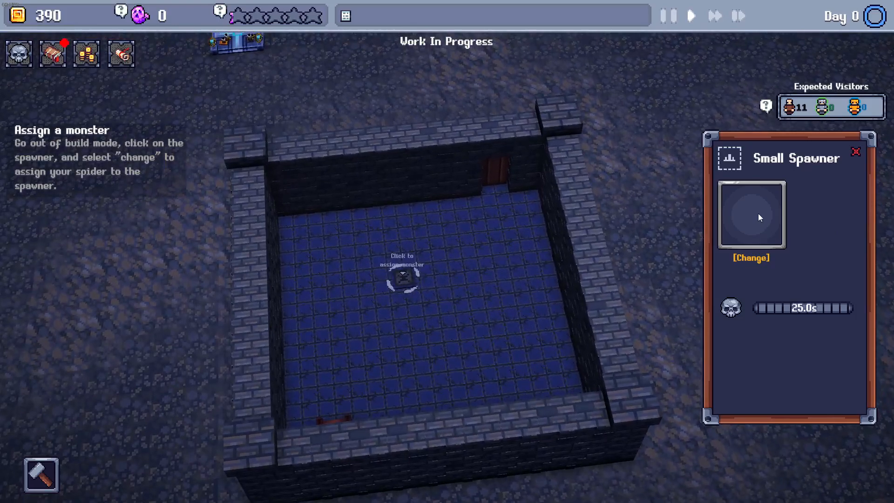
pyautogui.click(750, 257)
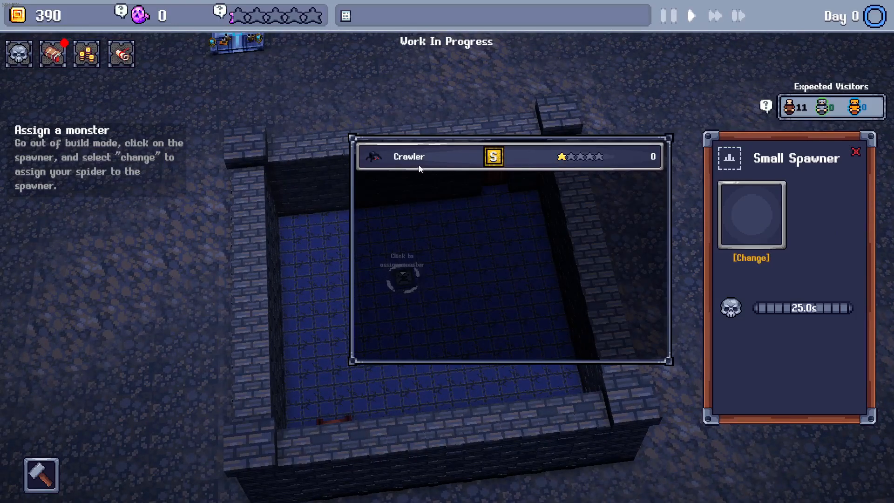
pyautogui.click(406, 275)
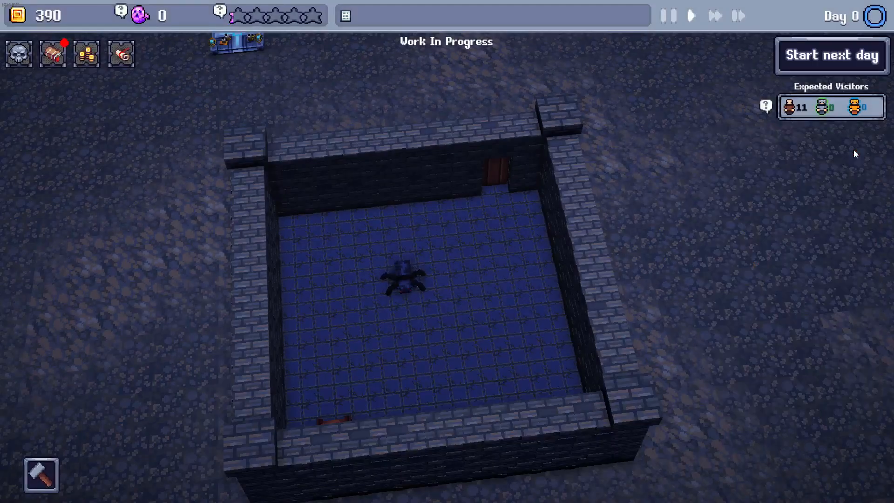
pyautogui.moveTo(587, 130)
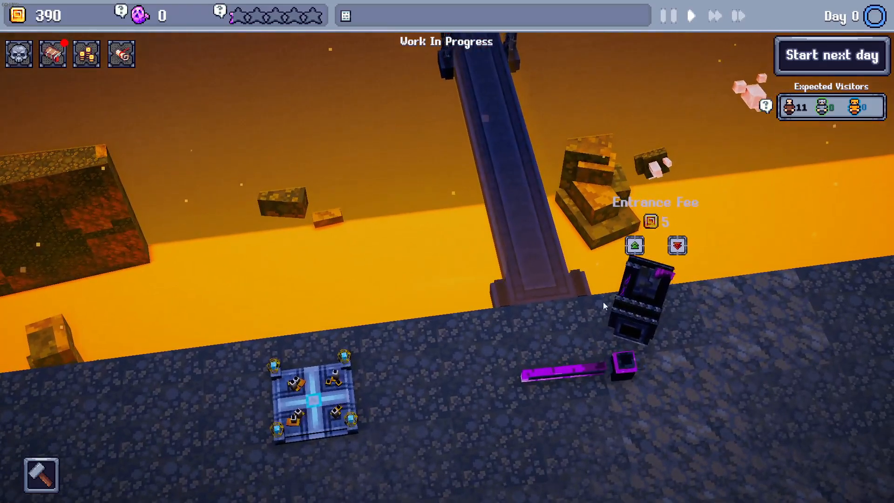
# Step: Open the businesses panel listing the Potion Business
pyautogui.click(634, 246)
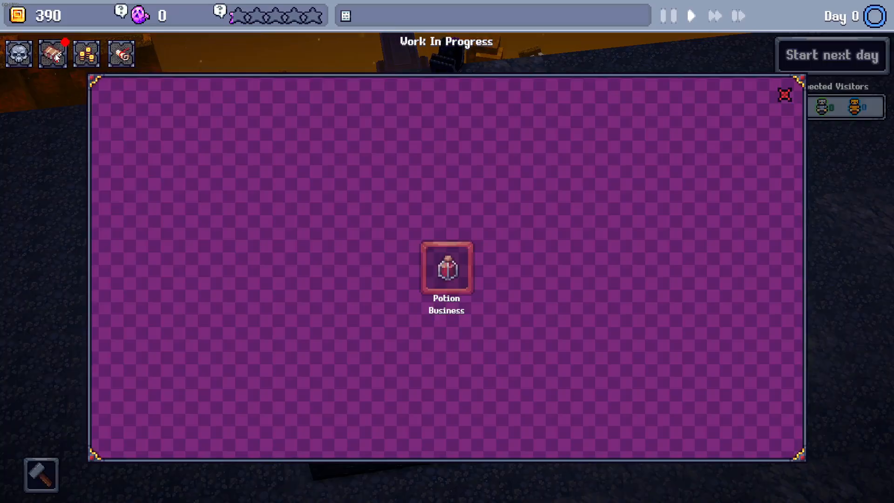
pyautogui.moveTo(446, 268)
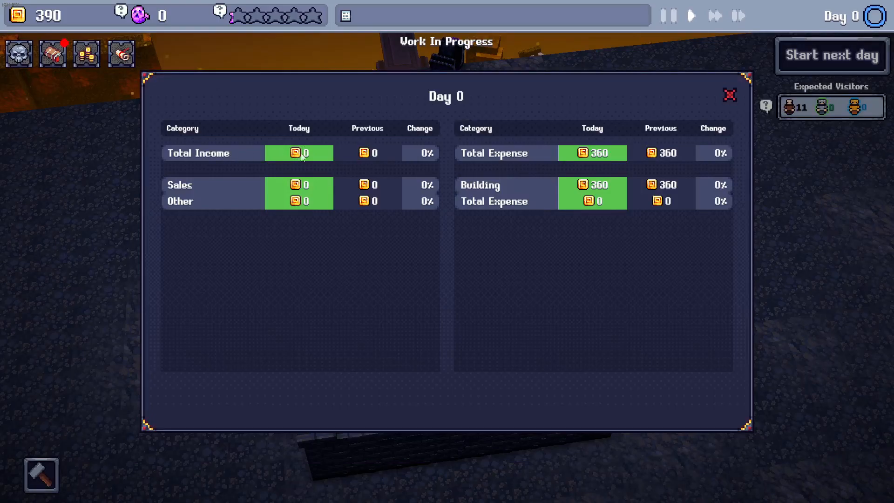
pyautogui.moveTo(369, 148)
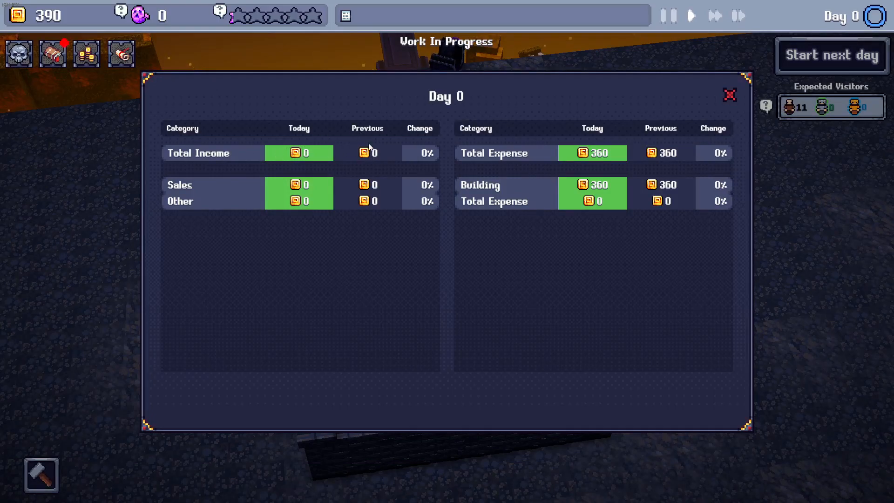
pyautogui.moveTo(435, 184)
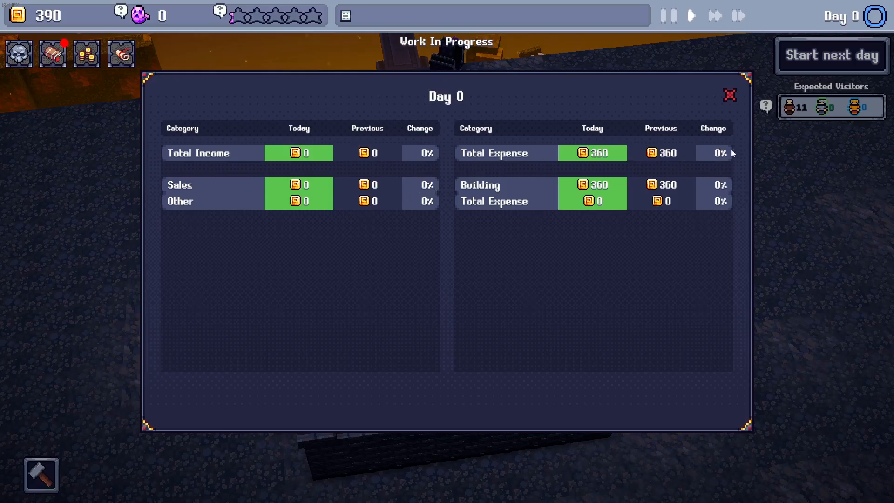
pyautogui.moveTo(700, 209)
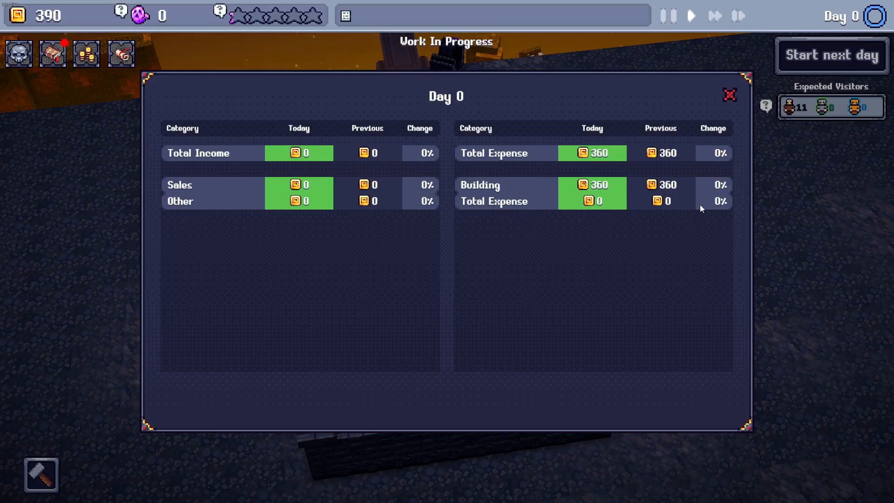
# Step: Close the Day 0 finance report, then view and close the monster roster
pyautogui.click(729, 94)
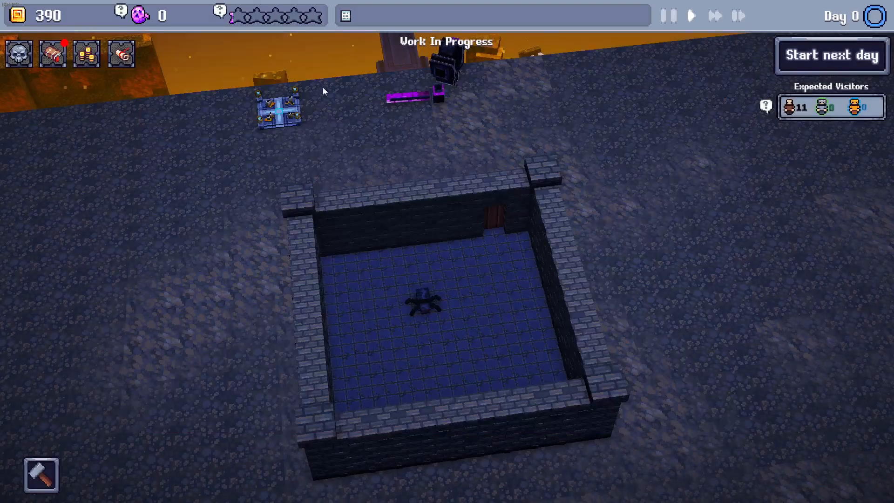
pyautogui.click(19, 53)
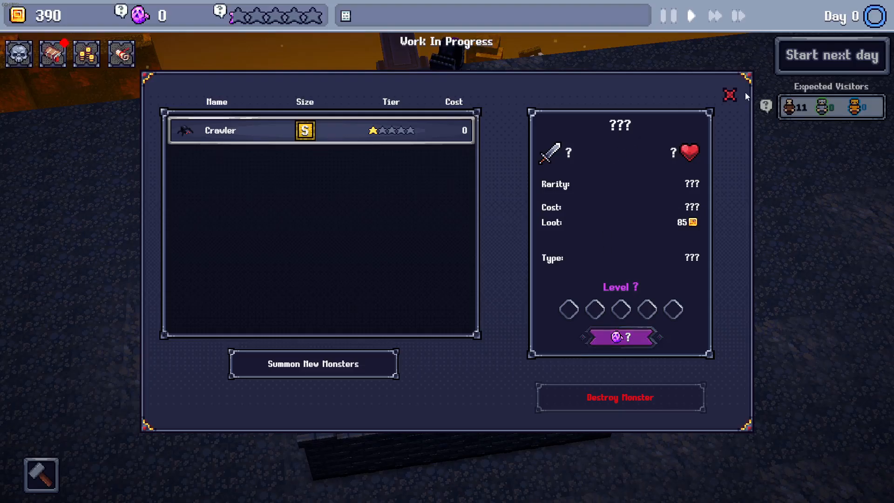
pyautogui.click(729, 94)
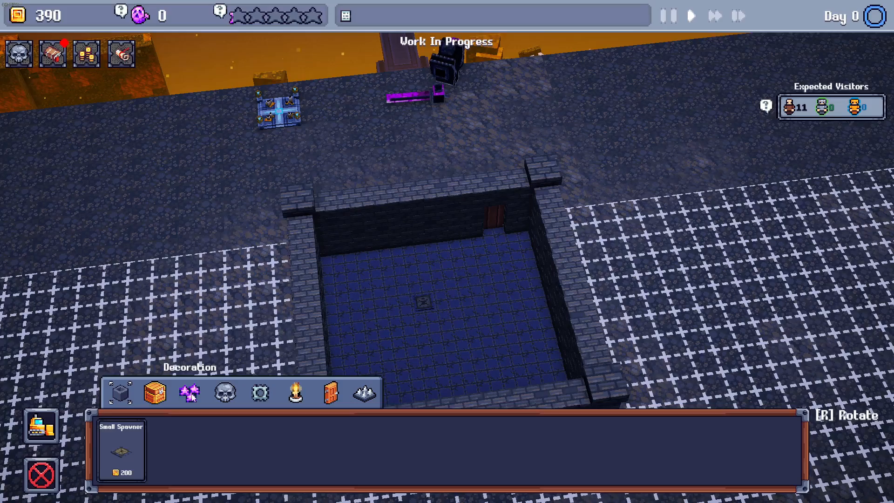
# Step: Browse the container and spawner categories, then open Traps showing the 75-gold Spike Trap
pyautogui.click(120, 393)
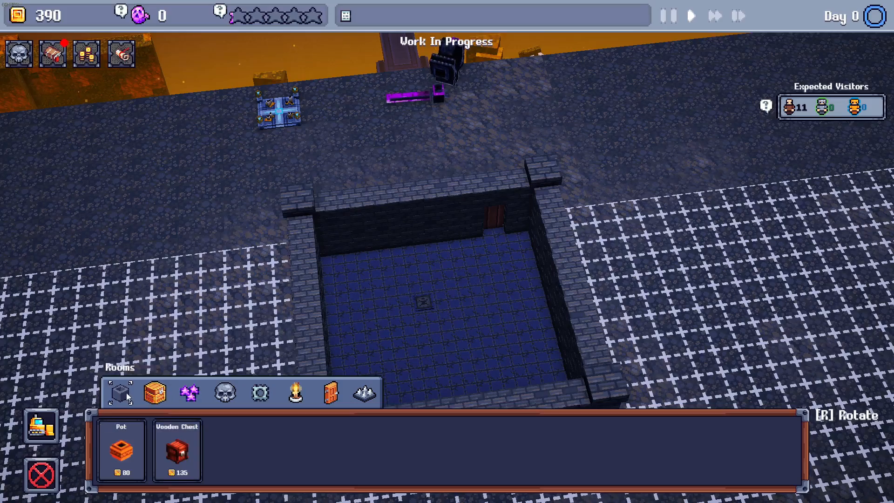
pyautogui.click(118, 393)
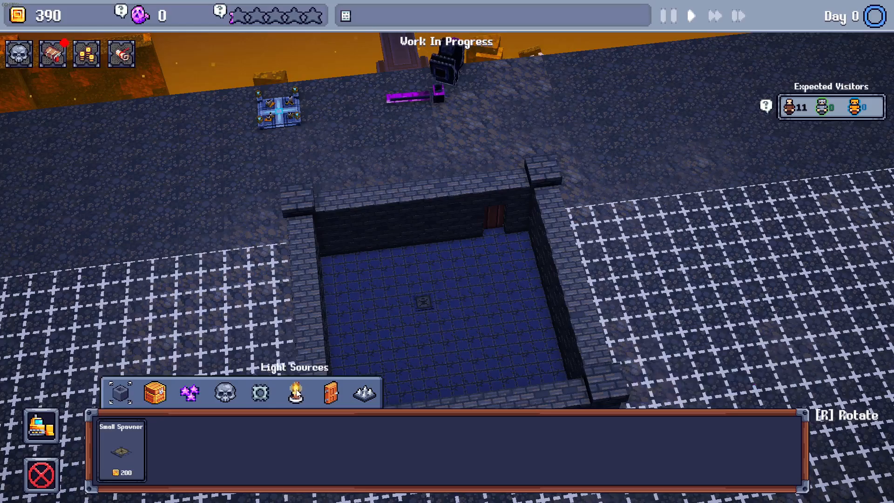
pyautogui.click(363, 394)
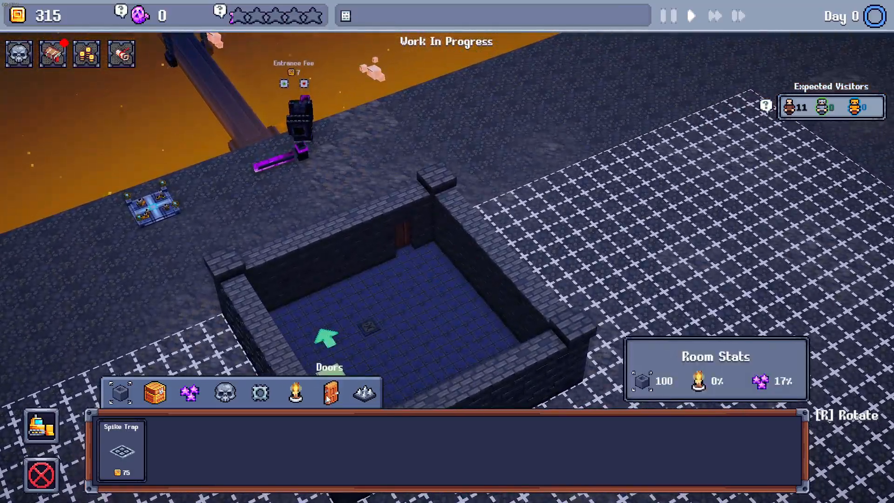
# Step: Mount Wall Torches by the door and on the room wall, raising light to 75%
pyautogui.click(296, 393)
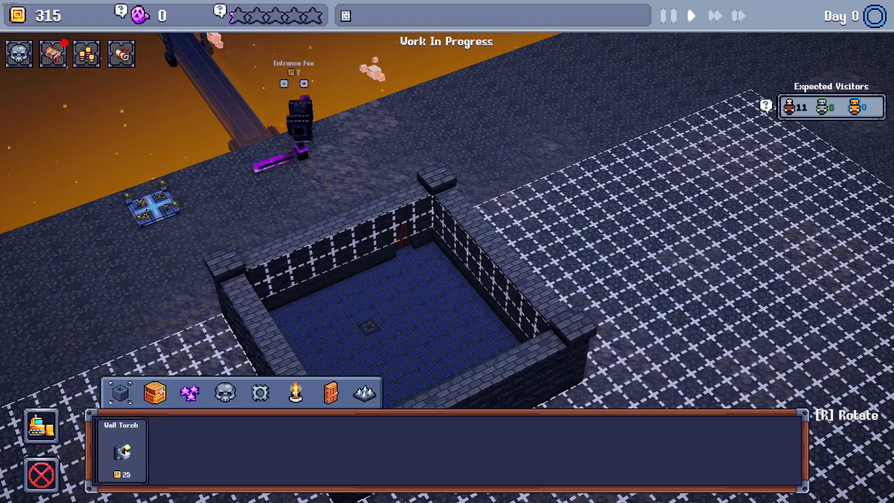
pyautogui.click(427, 228)
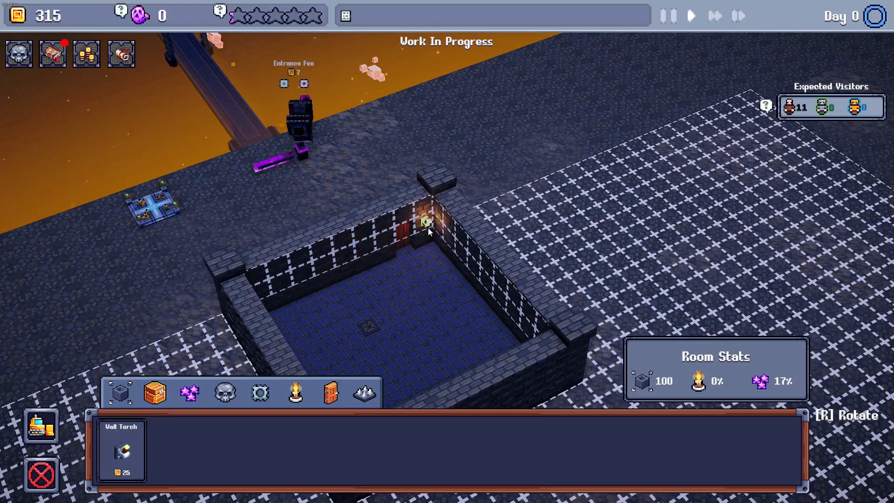
pyautogui.click(425, 226)
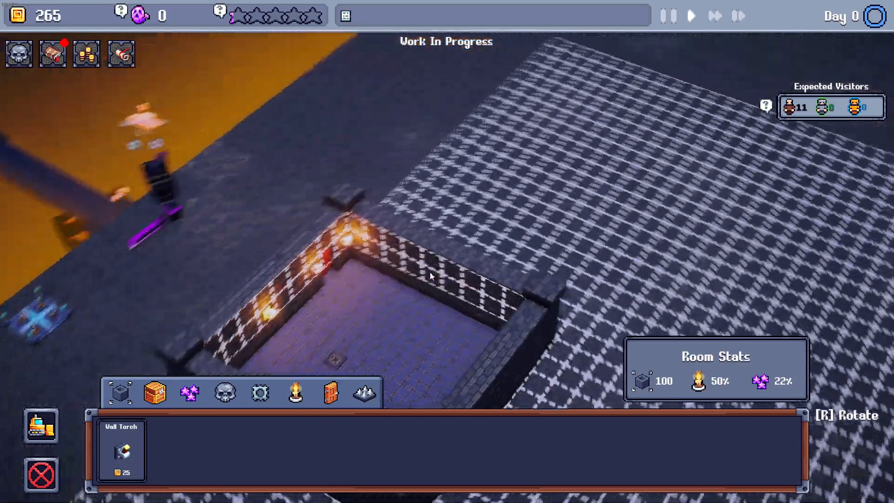
pyautogui.click(513, 297)
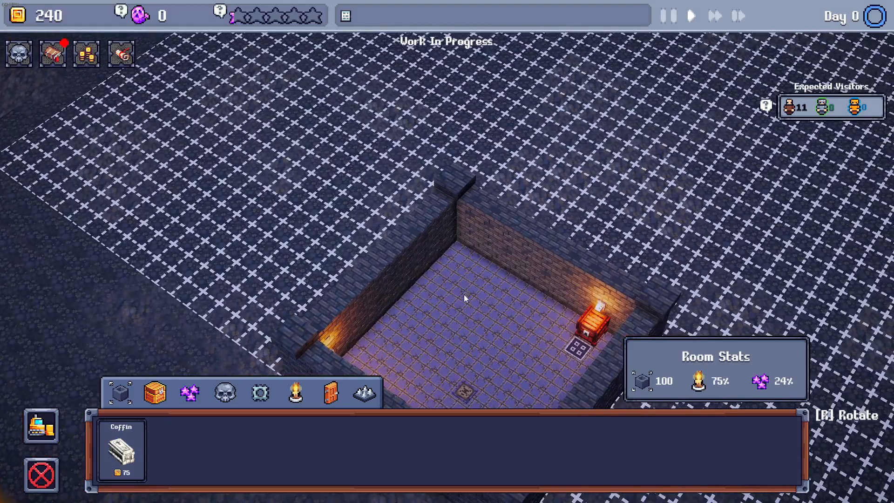
# Step: Browse spawners, then place a pot from Containers, dropping gold to 135
pyautogui.click(188, 393)
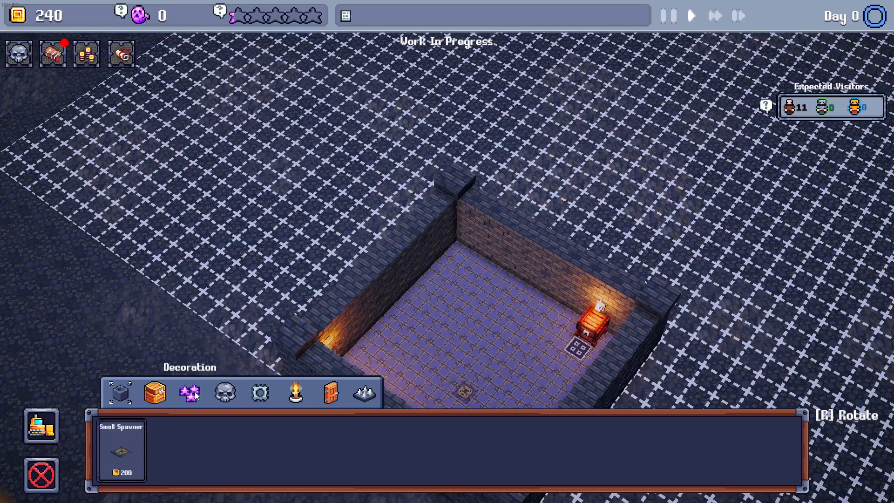
pyautogui.click(120, 393)
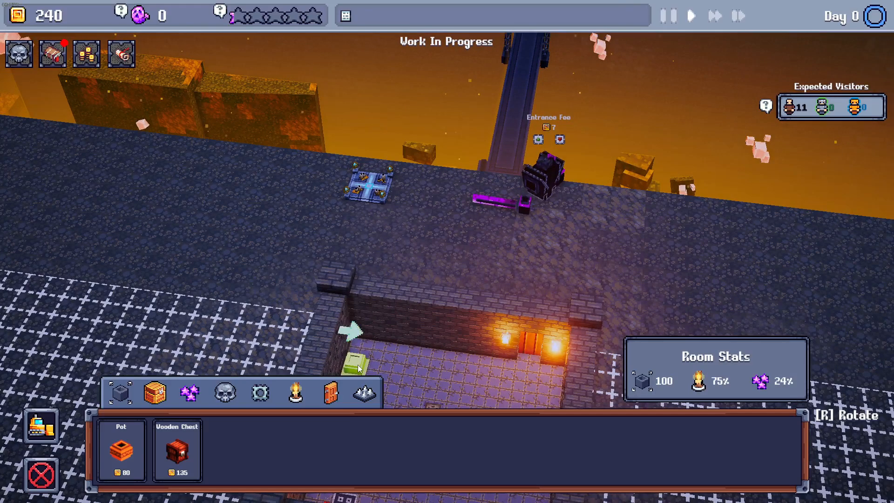
pyautogui.click(294, 393)
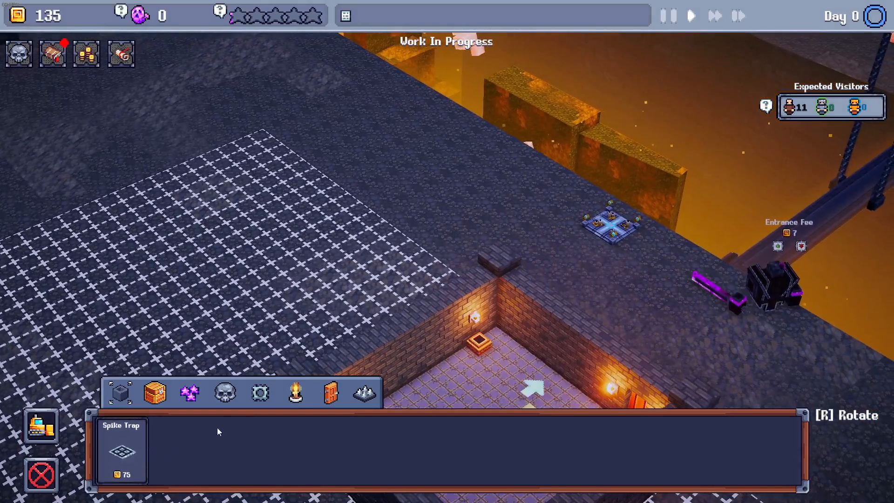
# Step: Place a Spike Trap on the floor beside the pot, leaving 60 gold
pyautogui.click(485, 345)
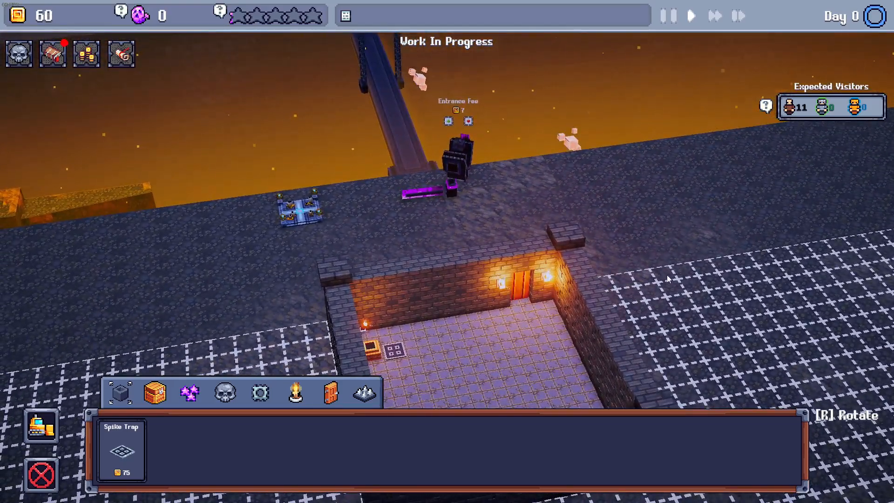
pyautogui.moveTo(622, 251)
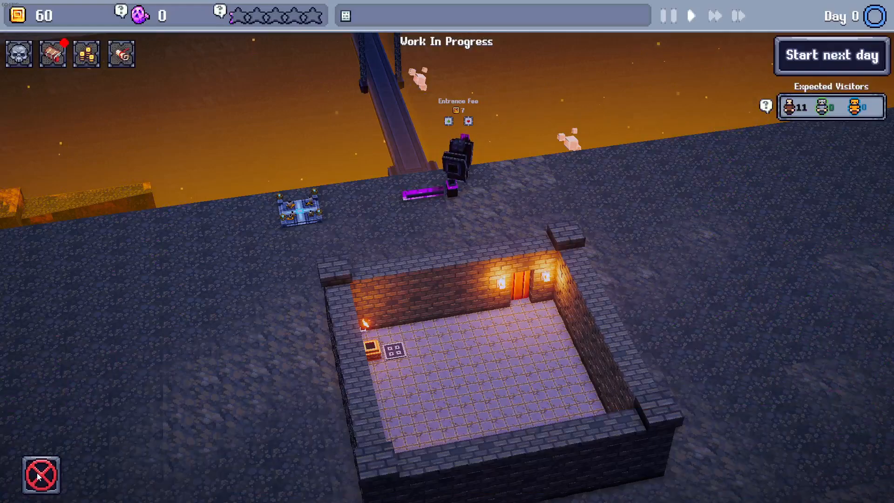
# Step: Start day 1 so heroes enter the furnished room
pyautogui.click(830, 55)
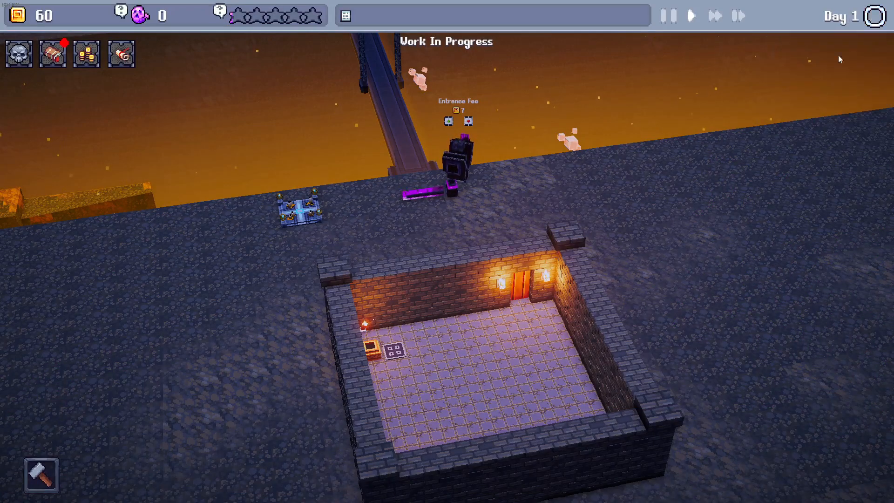
pyautogui.moveTo(702, 208)
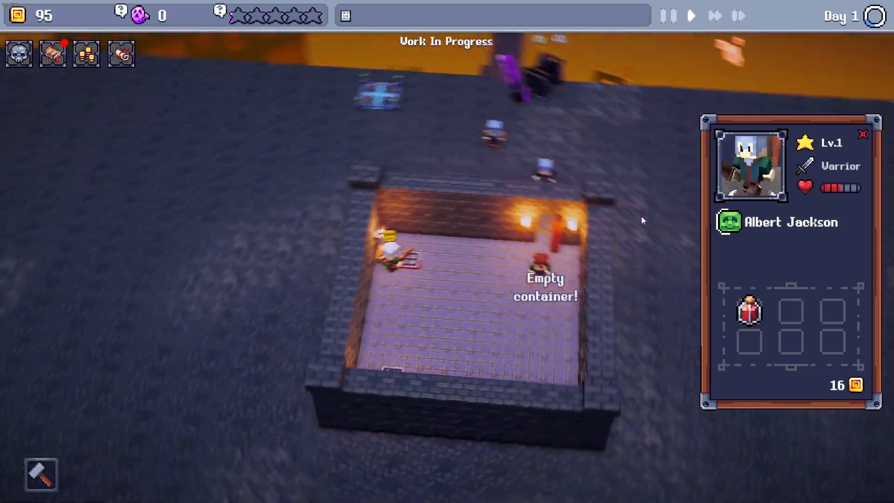
# Step: Review the Monsters roster listing only a Crawler, then close it
pyautogui.click(19, 53)
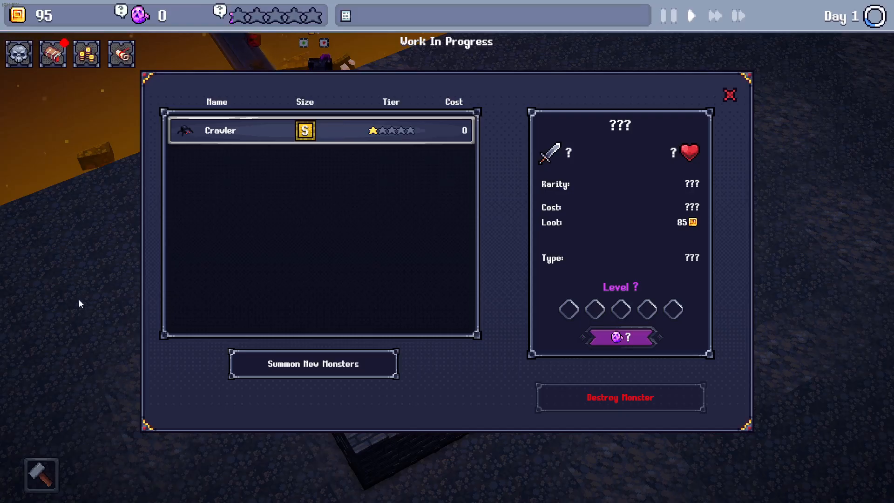
pyautogui.click(729, 94)
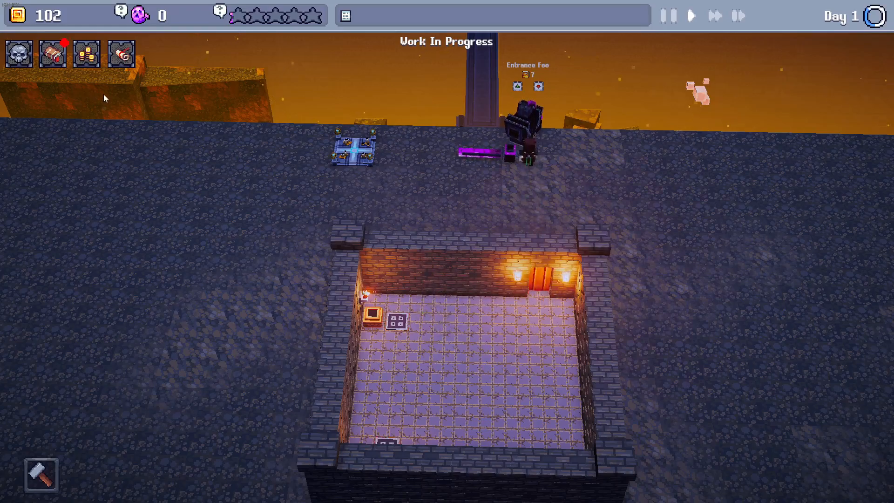
# Step: Click through the top-left panel icons until the Prestige and Popularity tip shows
pyautogui.click(120, 53)
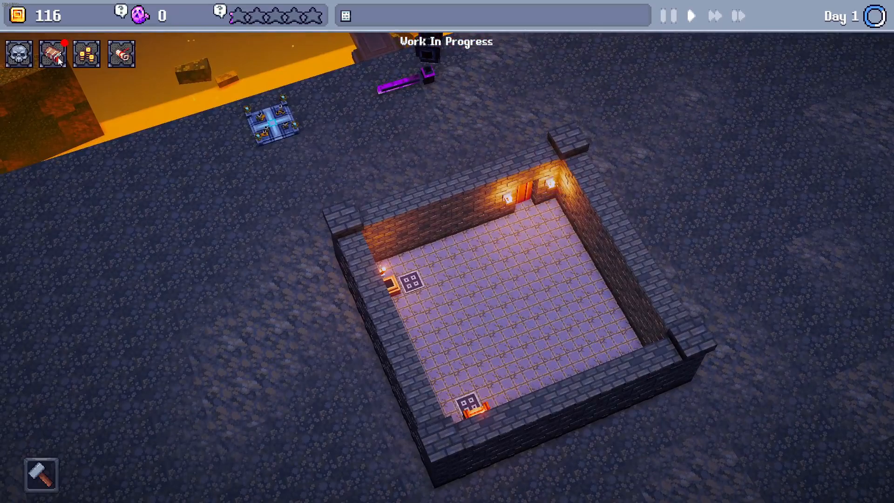
pyautogui.click(52, 53)
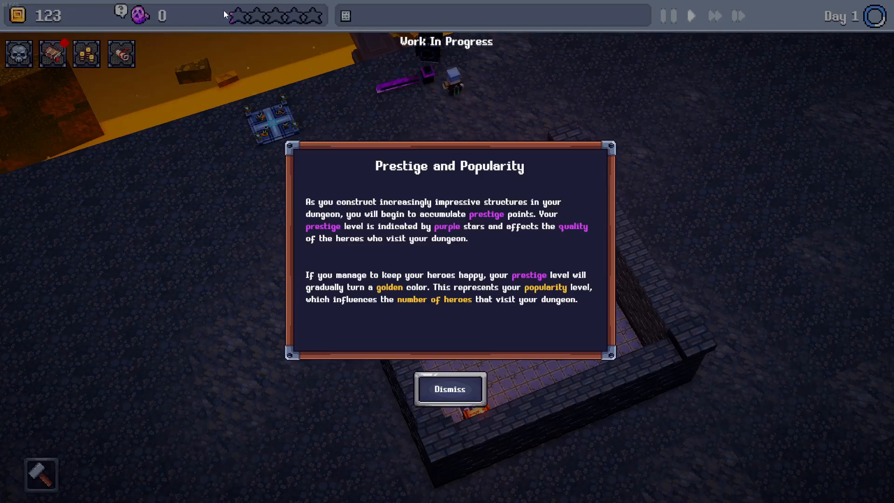
pyautogui.moveTo(503, 170)
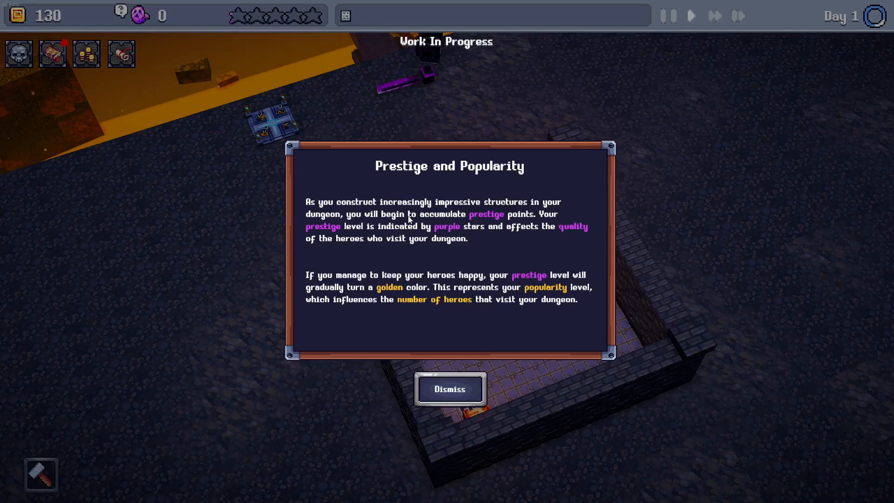
pyautogui.moveTo(313, 226)
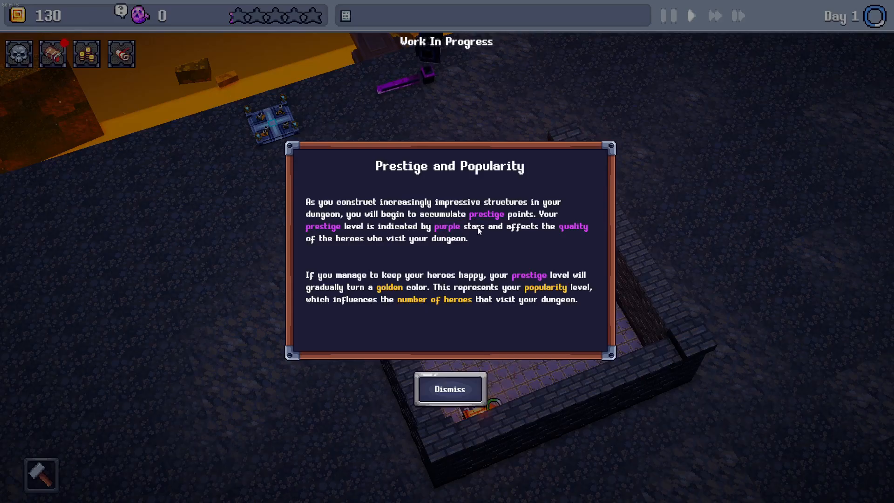
pyautogui.moveTo(573, 228)
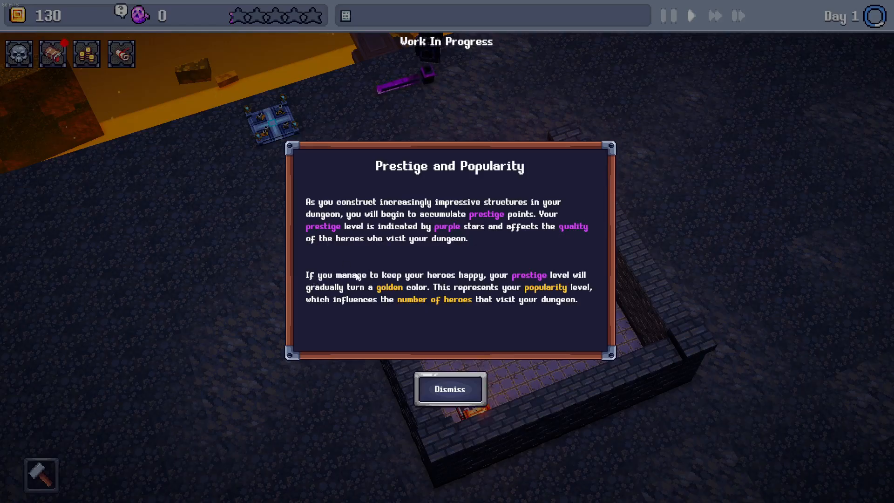
pyautogui.moveTo(495, 283)
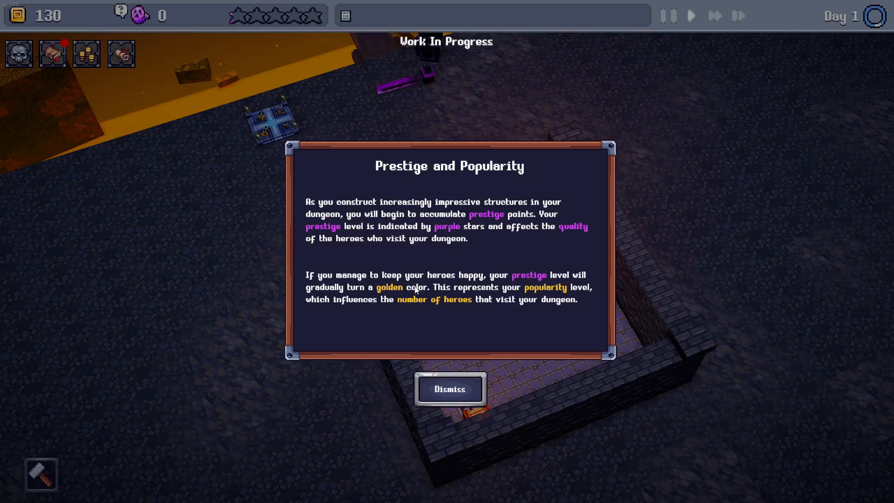
pyautogui.moveTo(556, 290)
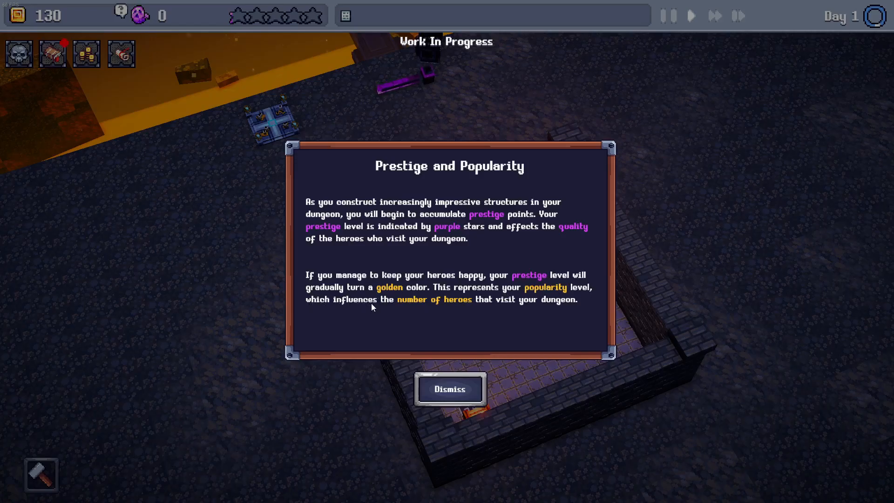
pyautogui.moveTo(469, 383)
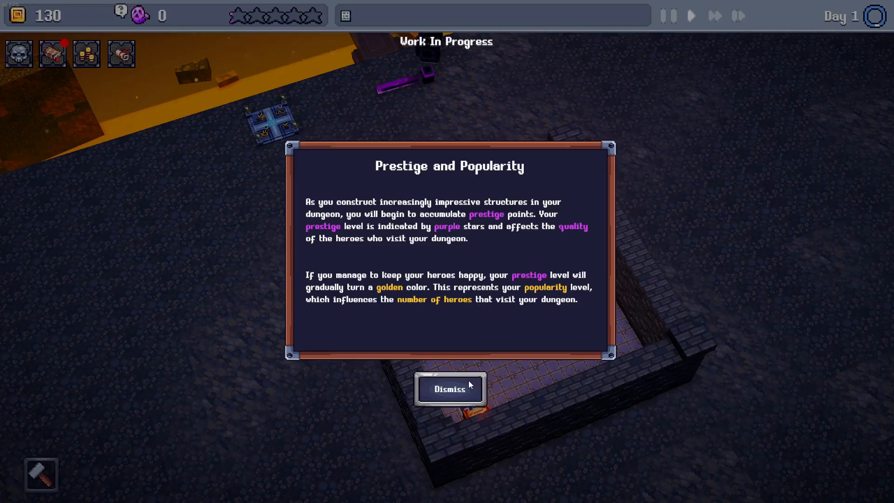
# Step: Dismiss the Prestige and Popularity tip
pyautogui.click(449, 389)
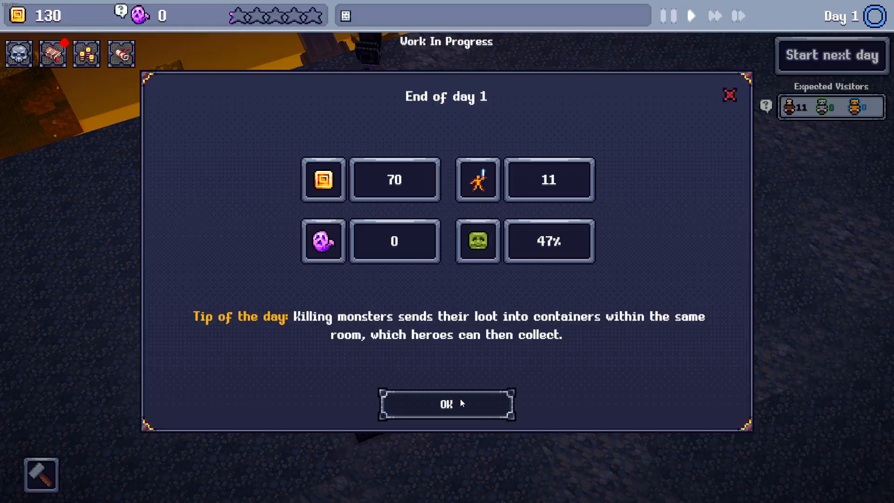
# Step: Close the End of day 1 summary (70 gold, 11 heroes, 47%)
pyautogui.click(446, 404)
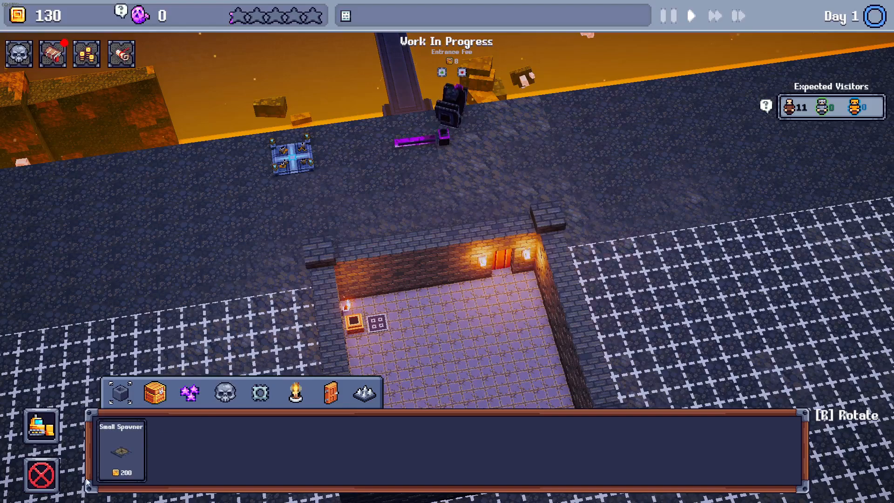
pyautogui.moveTo(259, 394)
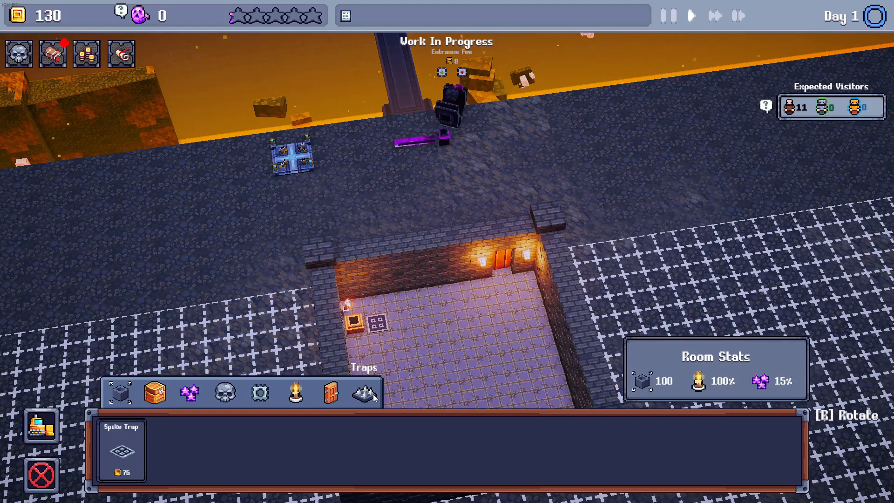
# Step: Browse build categories, place a Spike Trap by the bottom wall, and start day 2
pyautogui.click(119, 394)
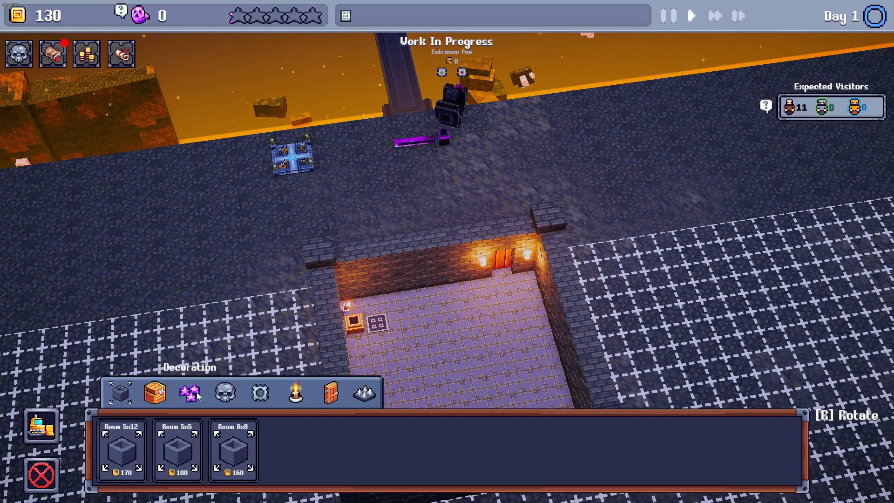
pyautogui.click(224, 394)
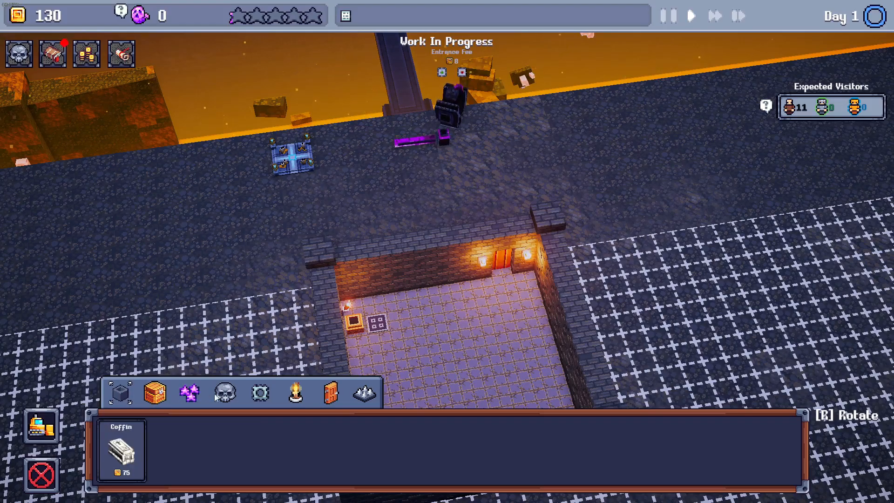
pyautogui.moveTo(188, 393)
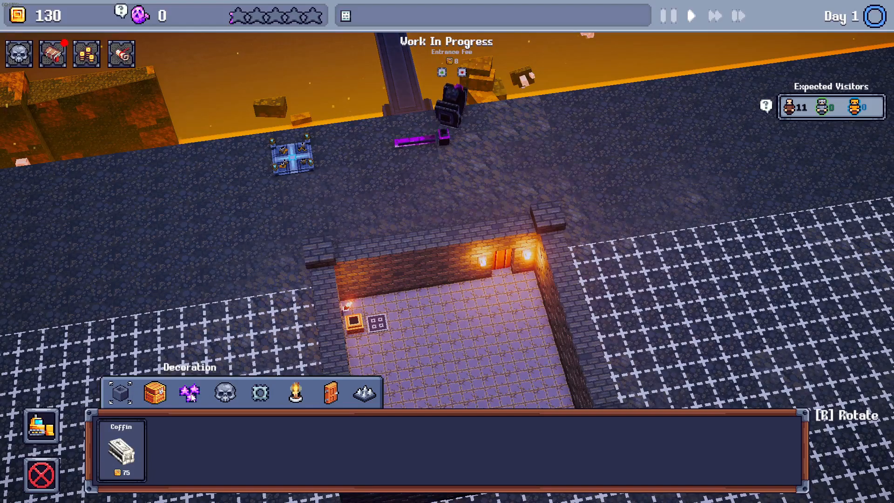
pyautogui.click(259, 393)
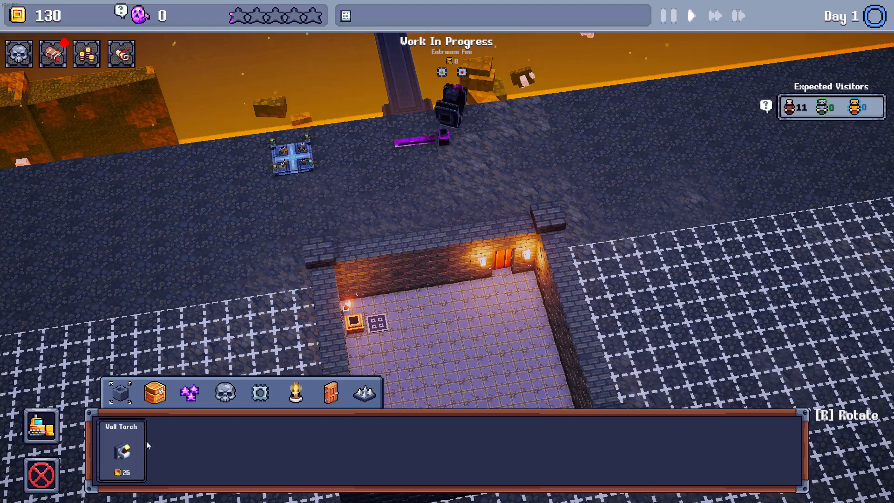
pyautogui.click(363, 393)
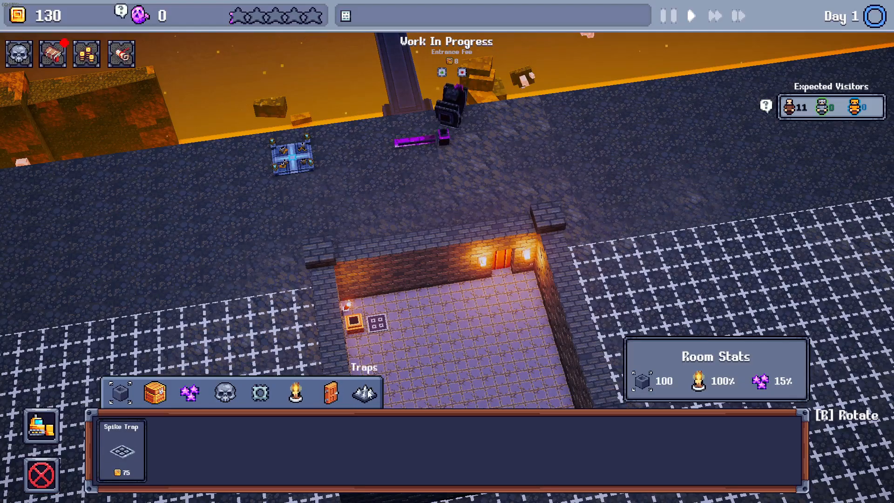
pyautogui.click(330, 394)
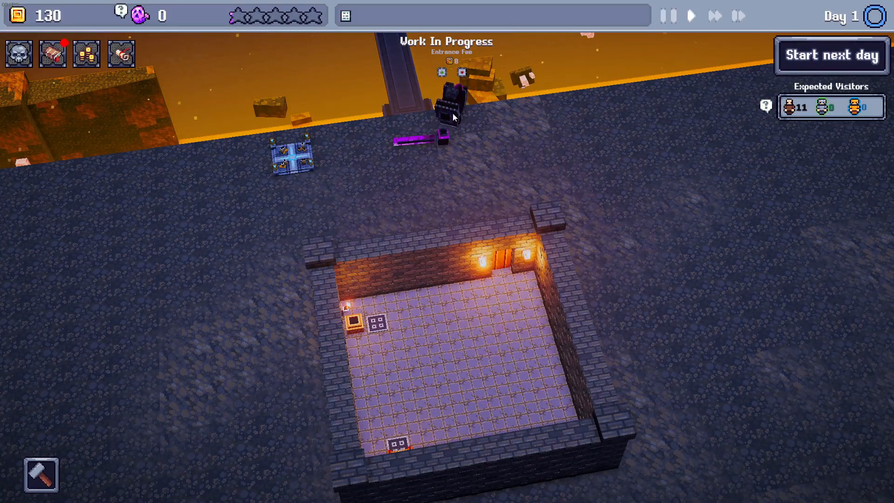
pyautogui.click(831, 55)
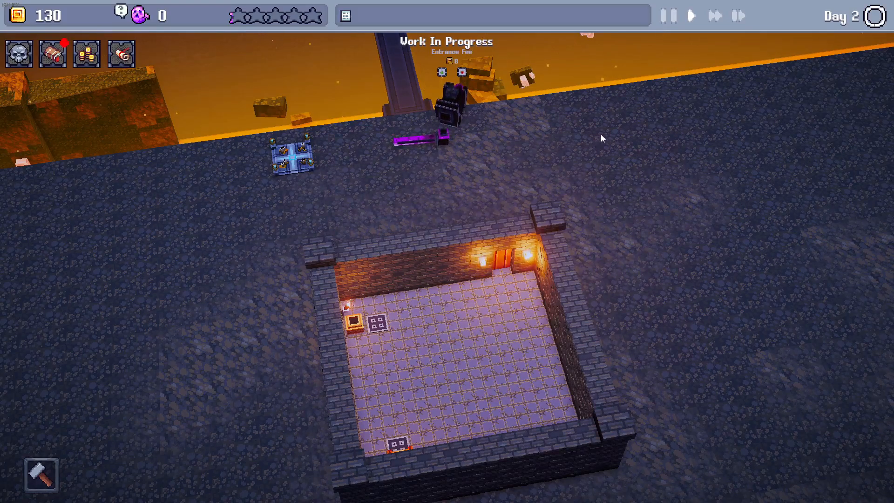
pyautogui.moveTo(575, 131)
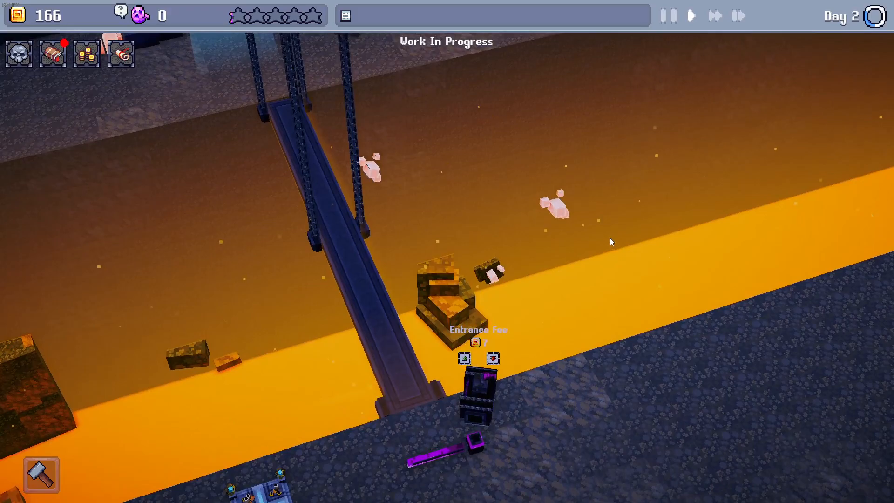
pyautogui.moveTo(606, 240)
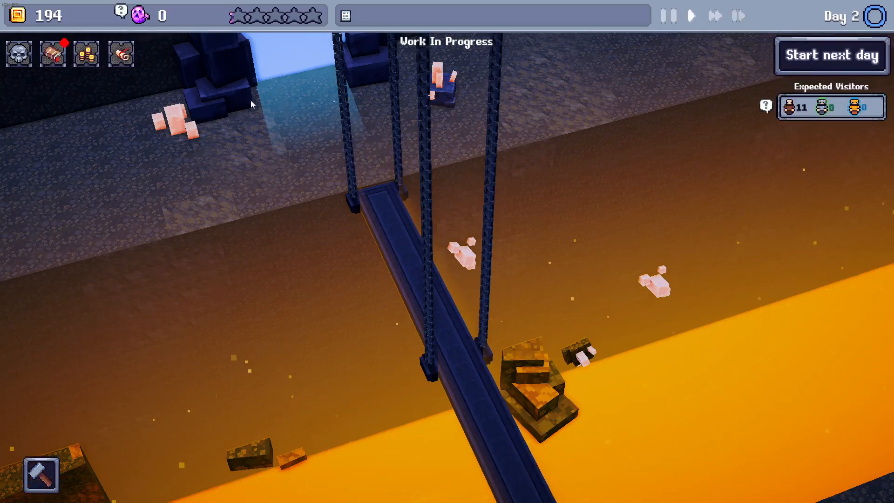
# Step: Start day 3 and dismiss the zero-result end-of-day summary
pyautogui.click(830, 55)
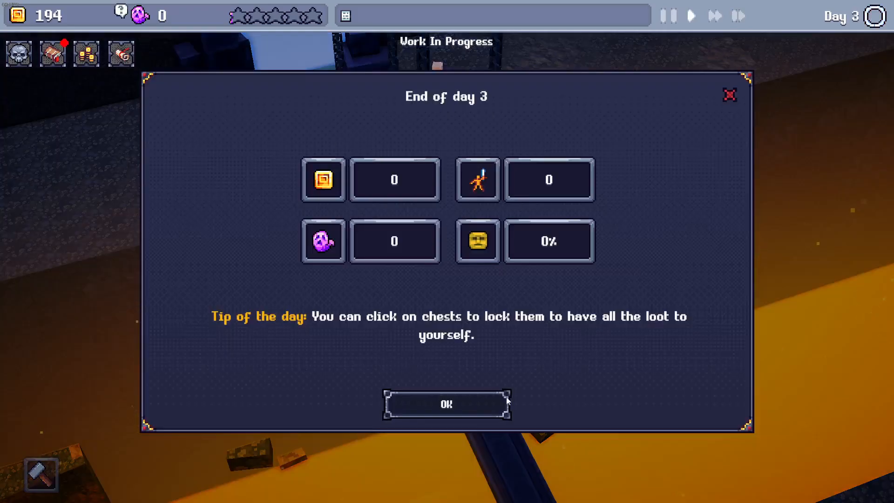
pyautogui.moveTo(447, 404)
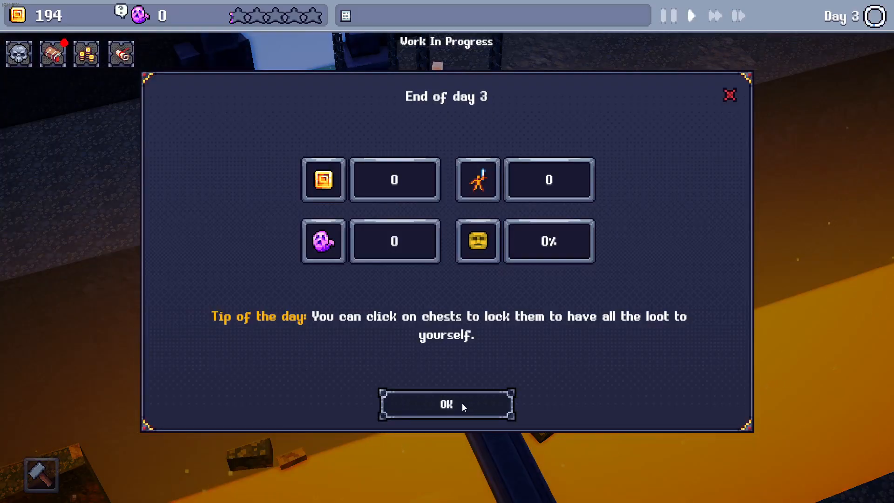
pyautogui.click(446, 403)
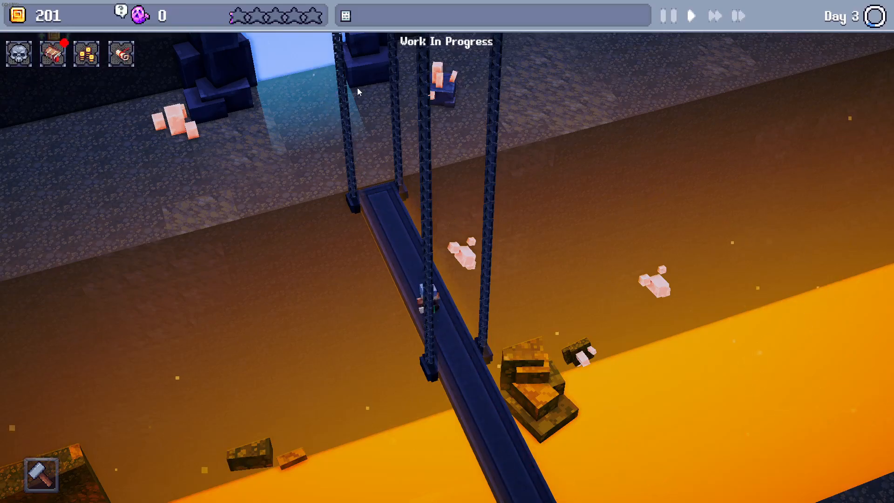
pyautogui.moveTo(69, 110)
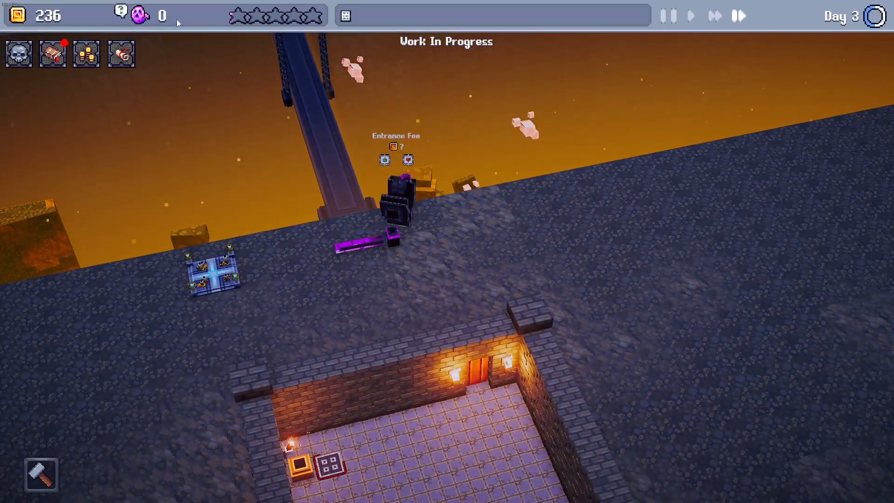
# Step: Once day 3 lifts gold to 243, open the souls tip from the souls counter
pyautogui.click(138, 15)
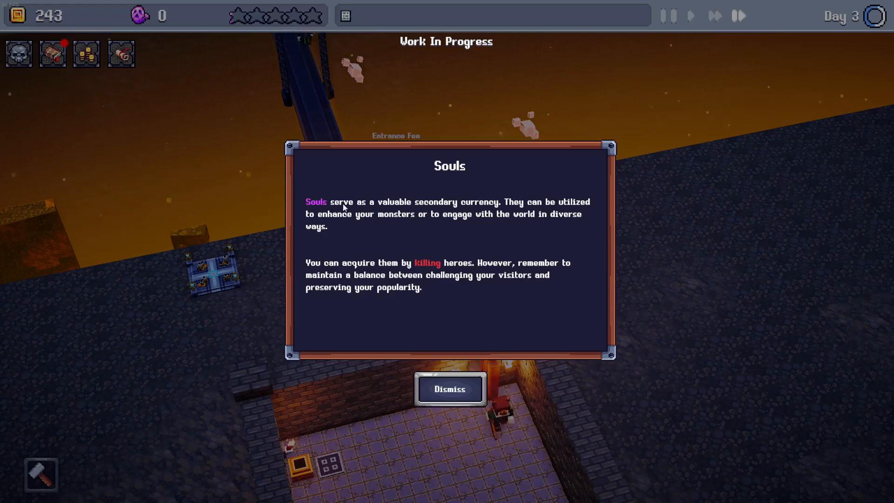
pyautogui.moveTo(518, 208)
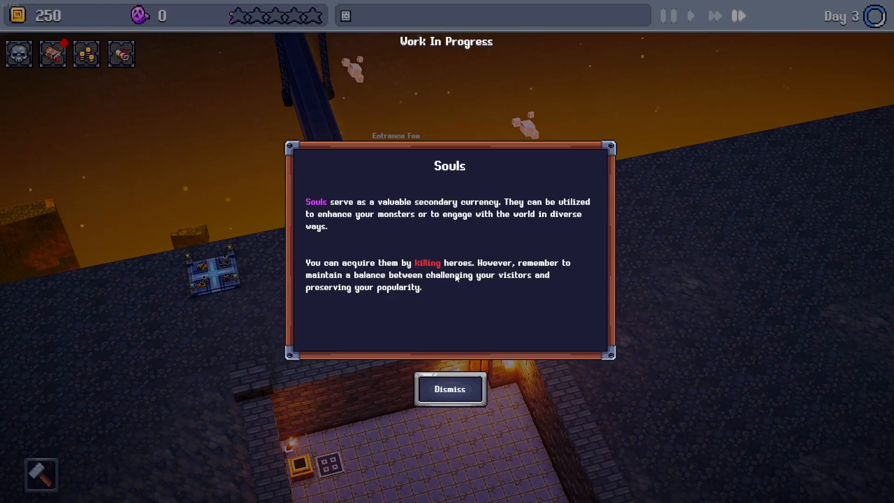
pyautogui.moveTo(336, 292)
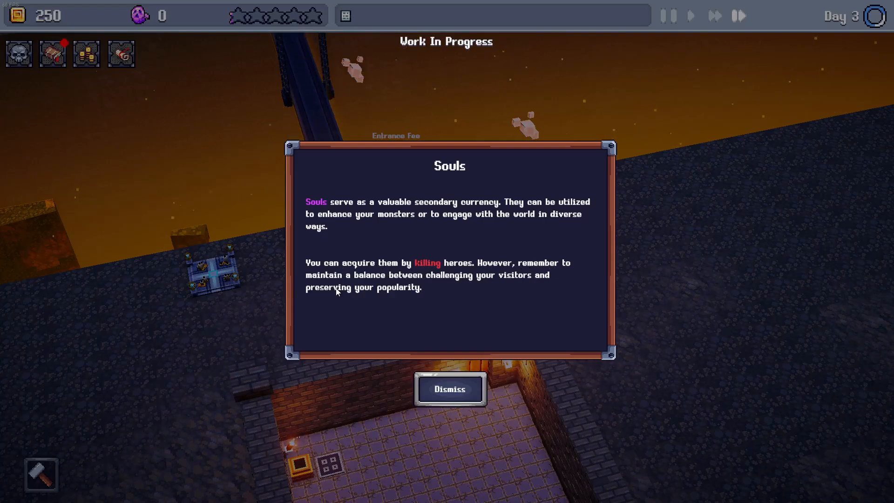
# Step: Dismiss the tip explaining souls as a currency earned by killing heroes
pyautogui.click(450, 388)
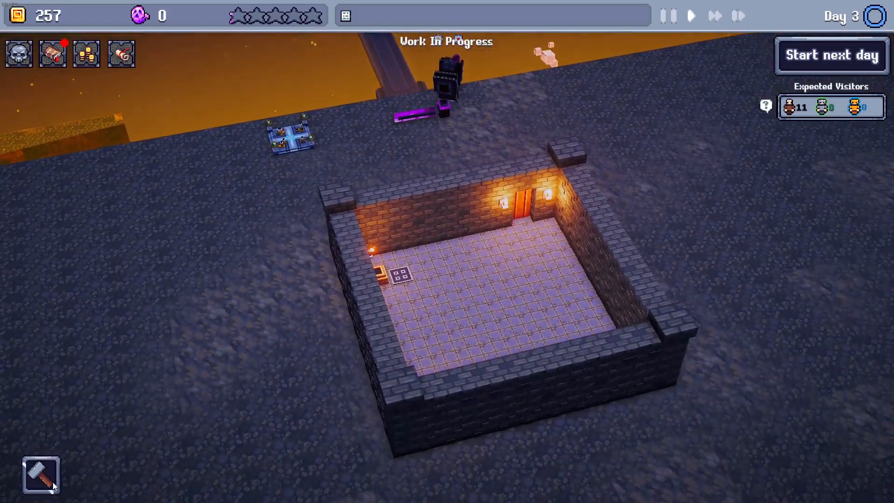
# Step: Return to build mode and close the day 3 summary (63 gold, 12 visitors, 46%)
pyautogui.click(830, 56)
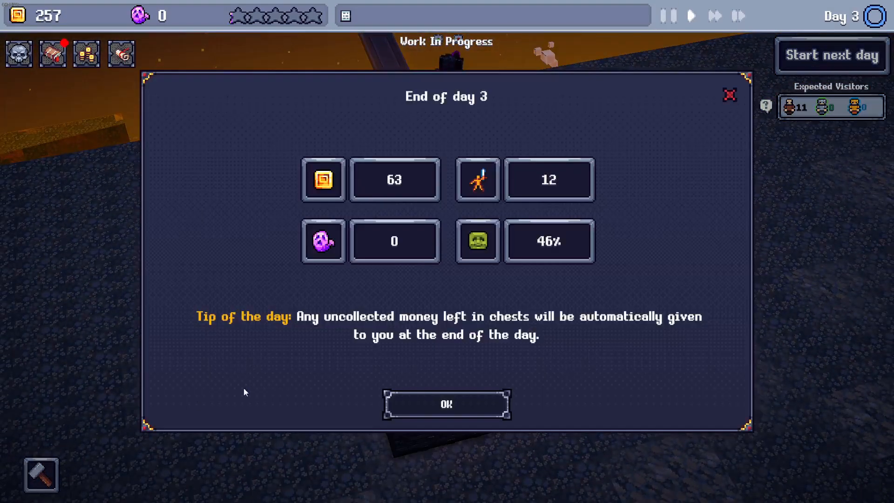
pyautogui.click(447, 403)
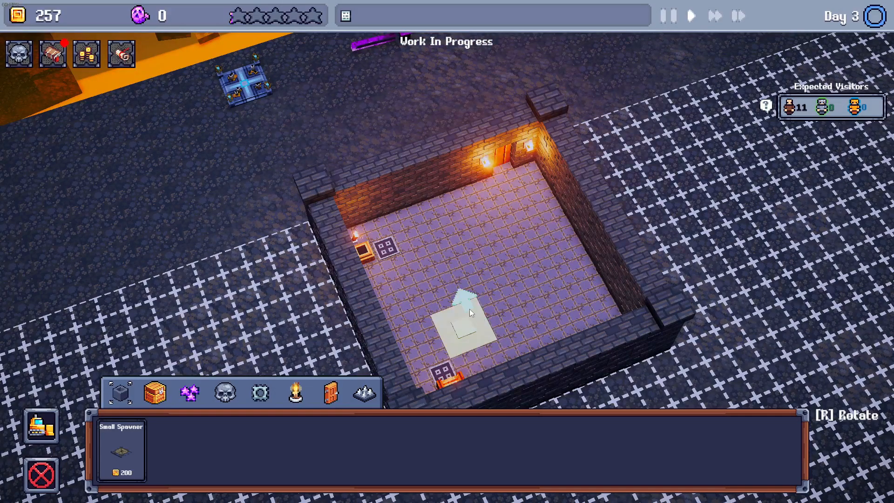
pyautogui.moveTo(492, 271)
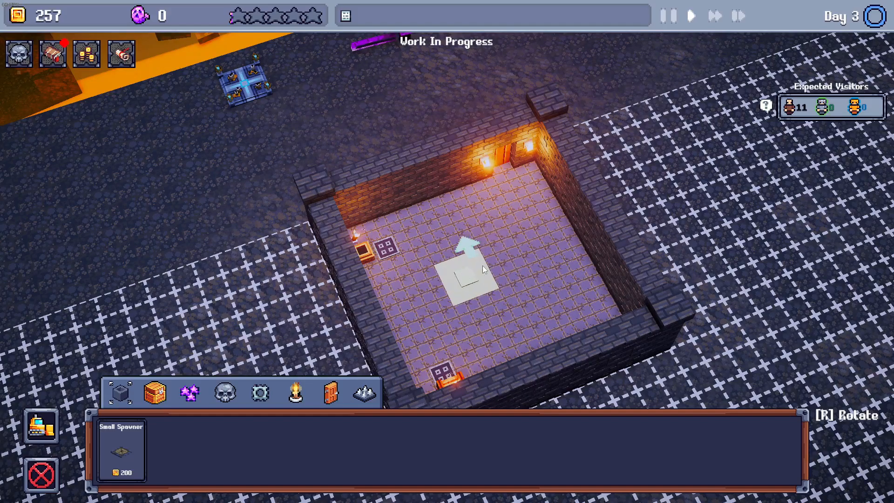
# Step: Place a small spawner at the room's centre and assign the Crawler spider to it
pyautogui.click(464, 273)
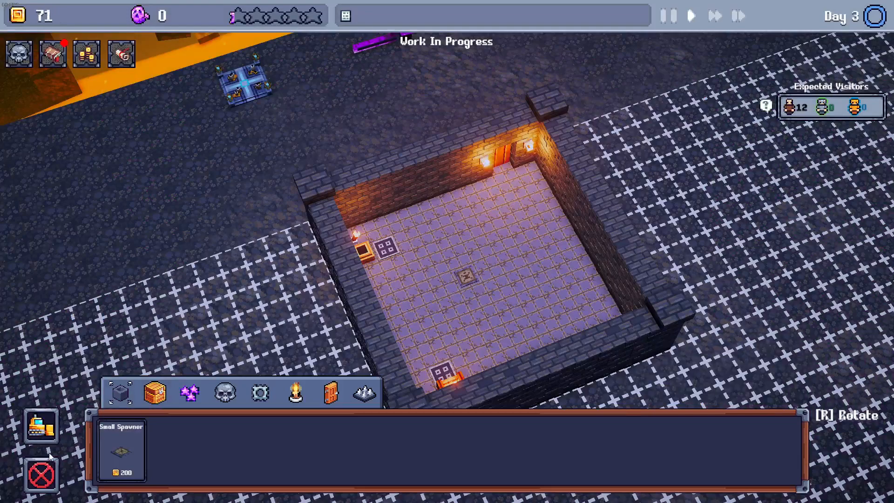
pyautogui.click(468, 275)
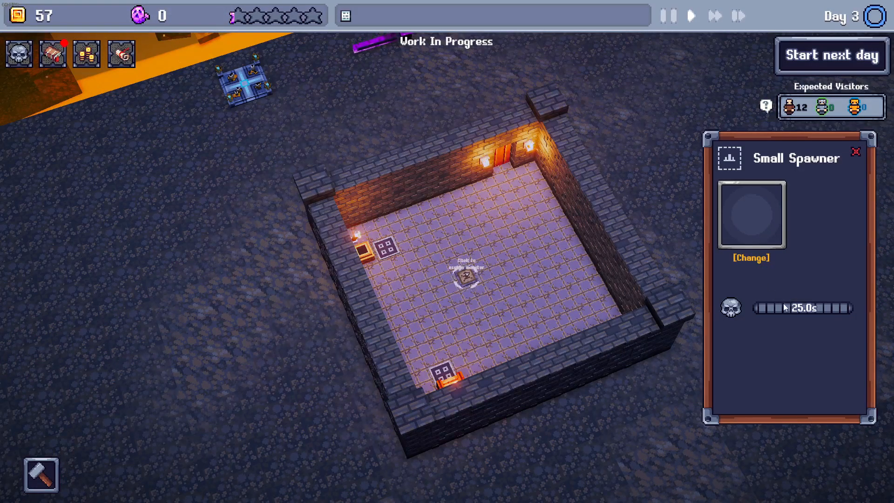
pyautogui.click(750, 258)
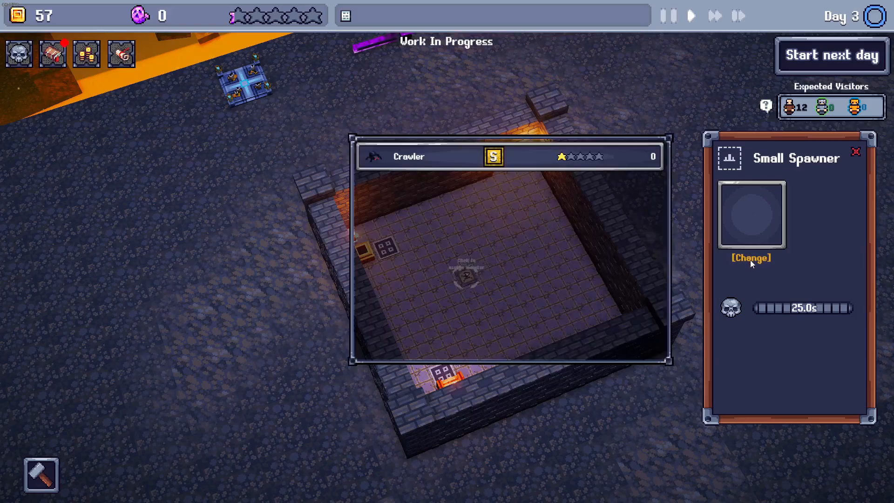
pyautogui.click(463, 279)
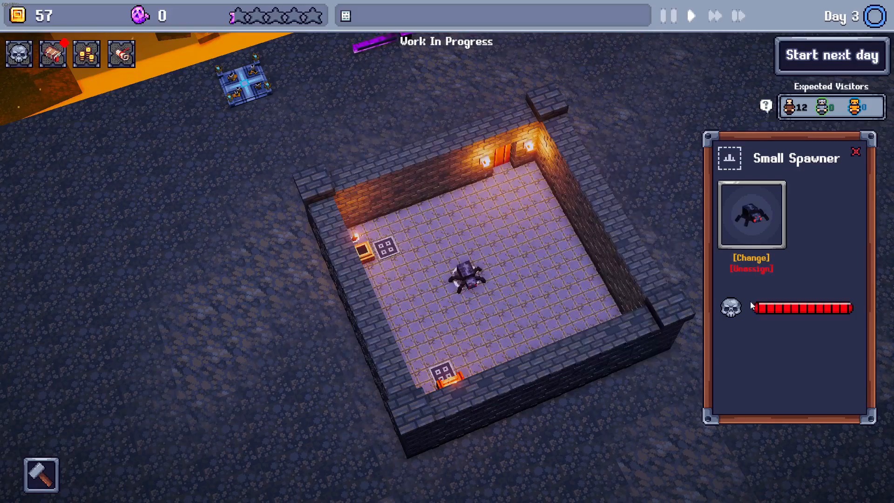
pyautogui.click(855, 152)
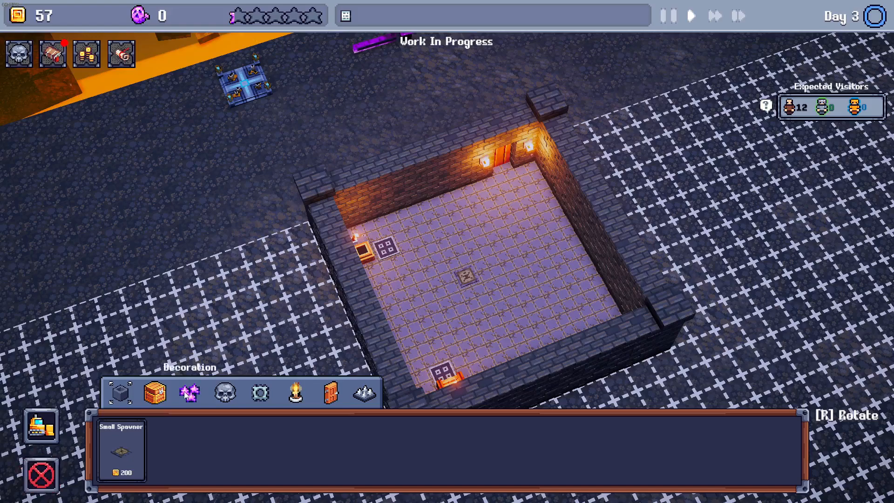
# Step: Browse the light source, door and trap catalogues, then start day 4
pyautogui.click(294, 393)
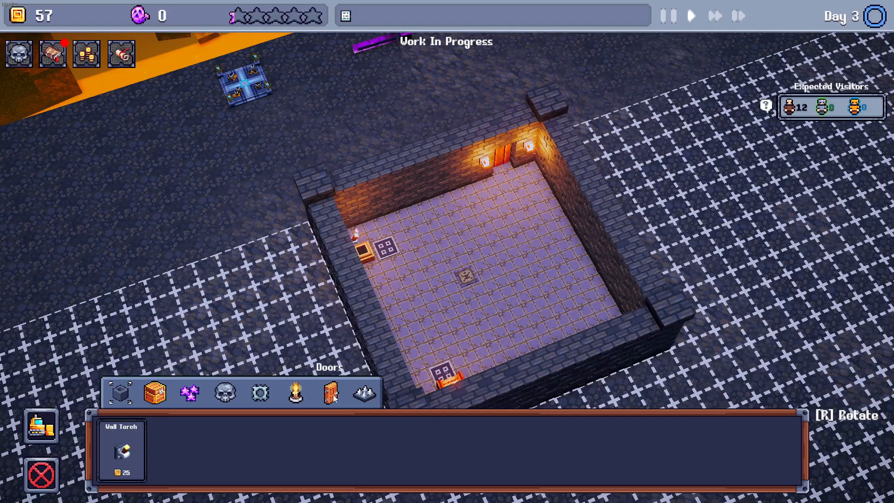
pyautogui.click(329, 393)
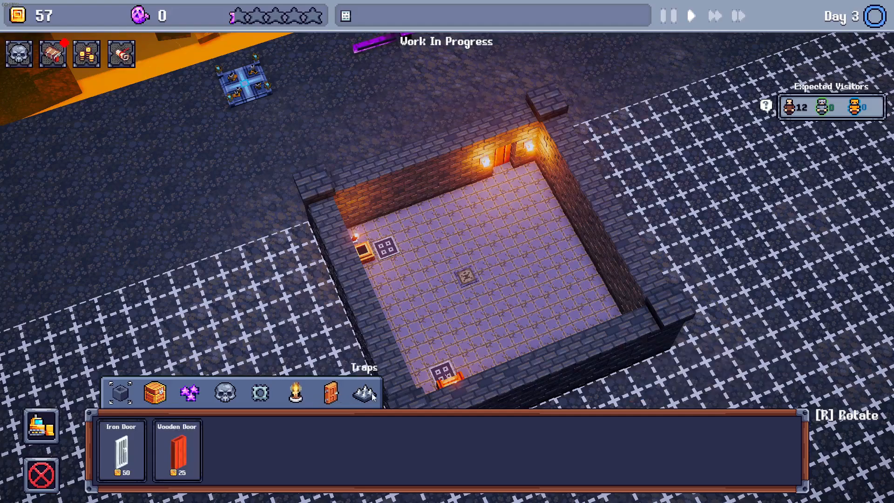
pyautogui.click(363, 393)
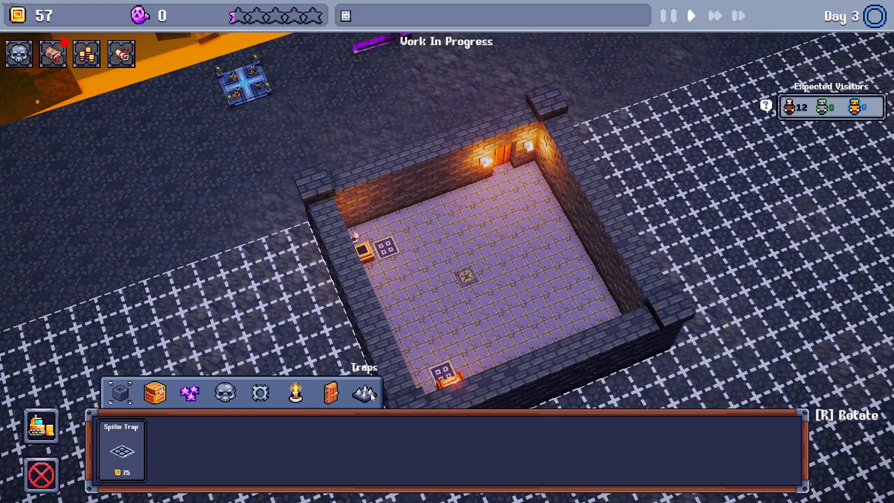
pyautogui.click(154, 393)
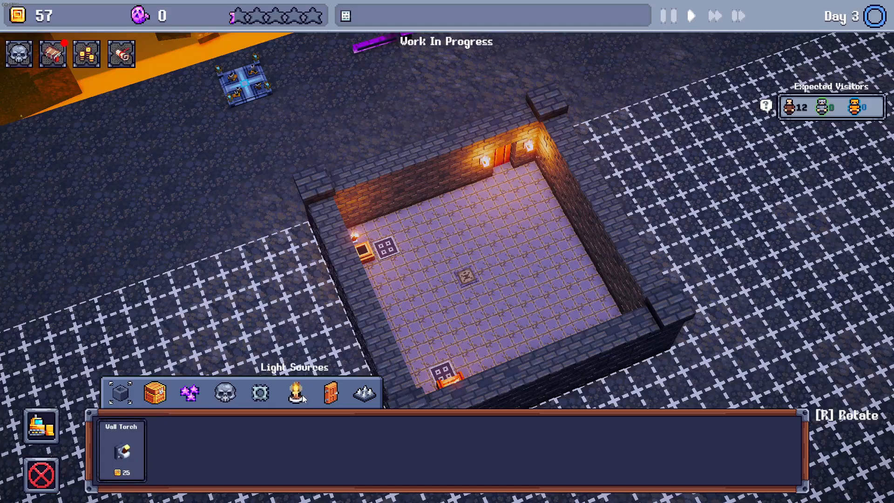
pyautogui.moveTo(233, 265)
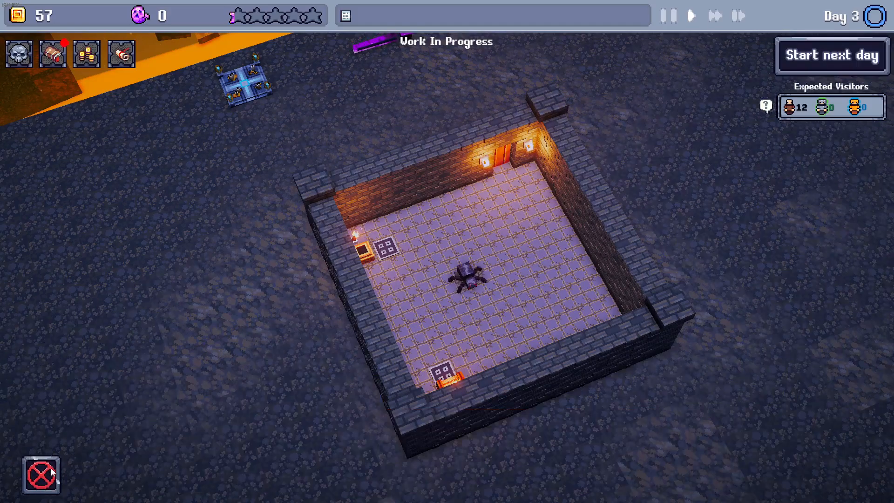
pyautogui.click(830, 54)
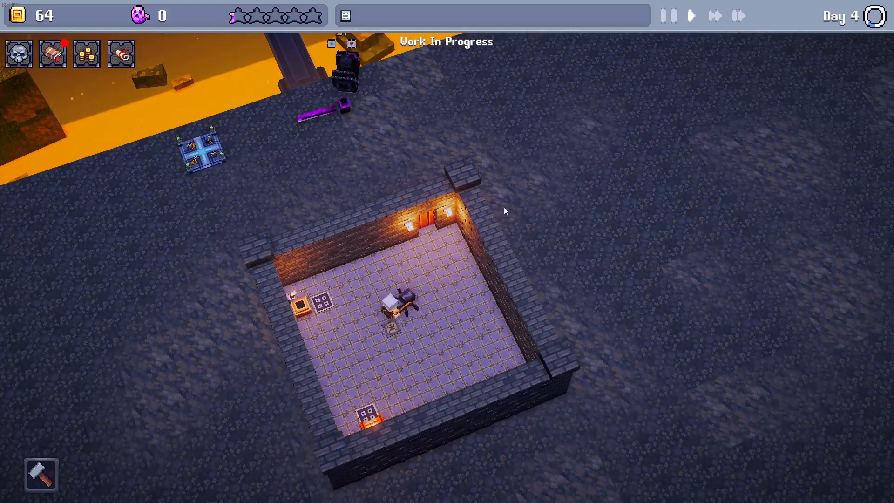
pyautogui.moveTo(644, 210)
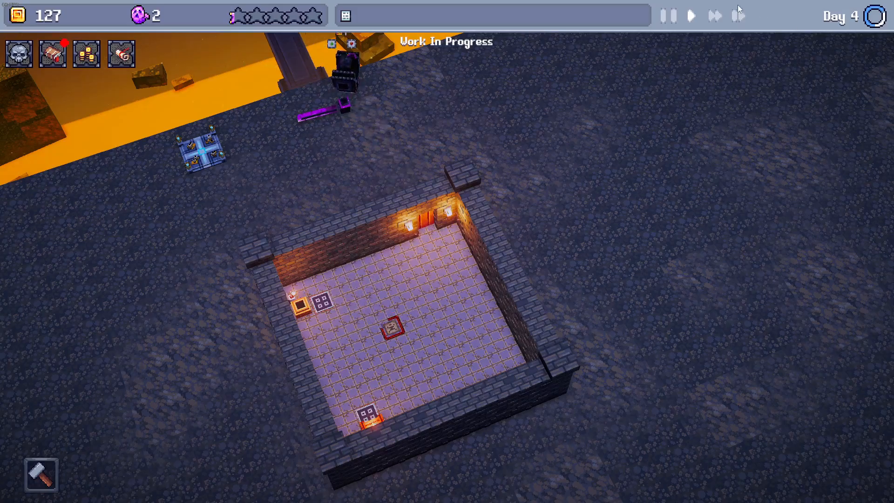
pyautogui.moveTo(483, 167)
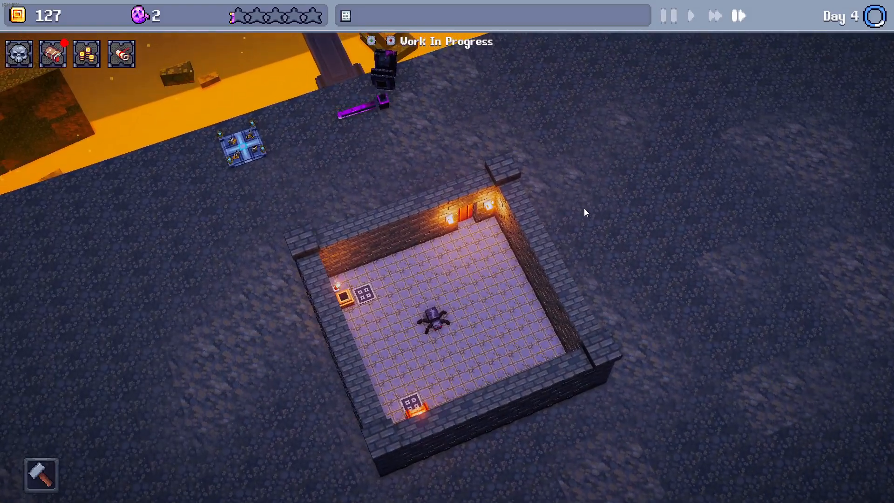
pyautogui.moveTo(566, 203)
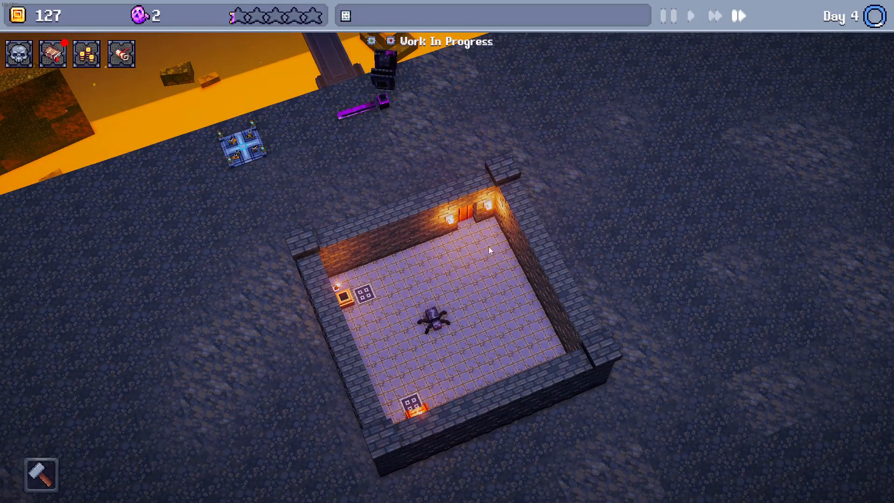
pyautogui.moveTo(455, 259)
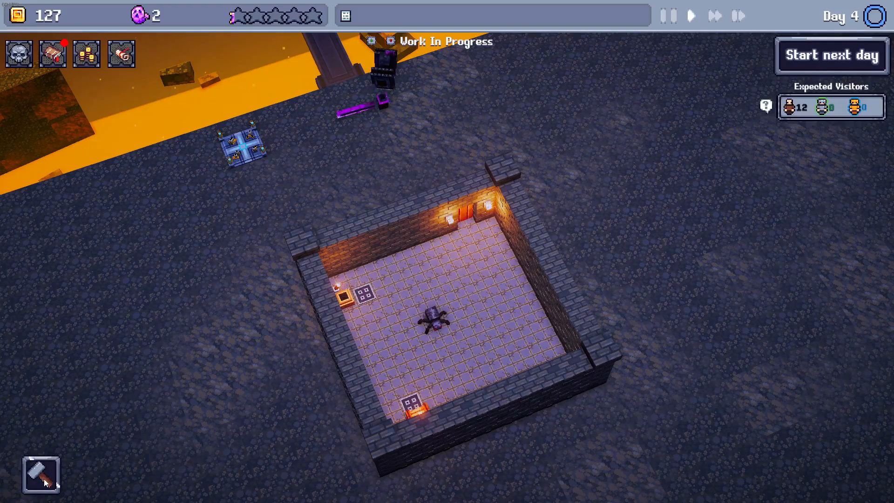
# Step: Return to build mode and close the day 4 summary (70 gold, 2 souls)
pyautogui.click(830, 55)
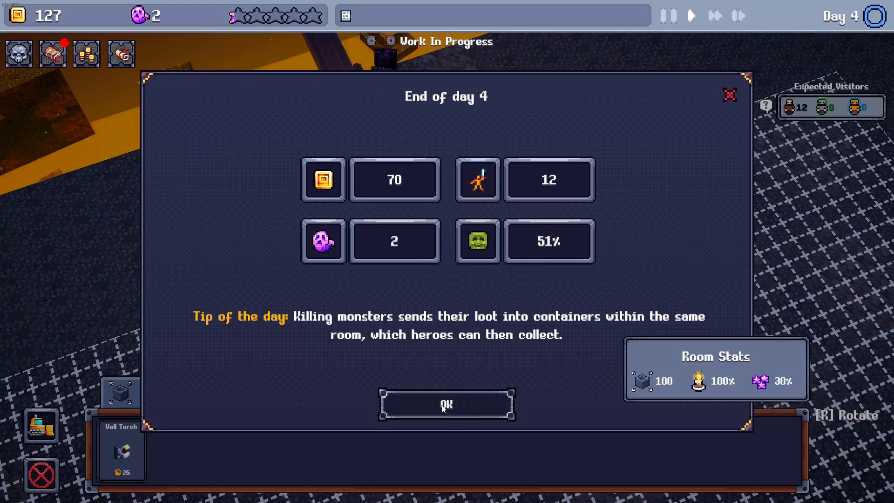
pyautogui.click(446, 404)
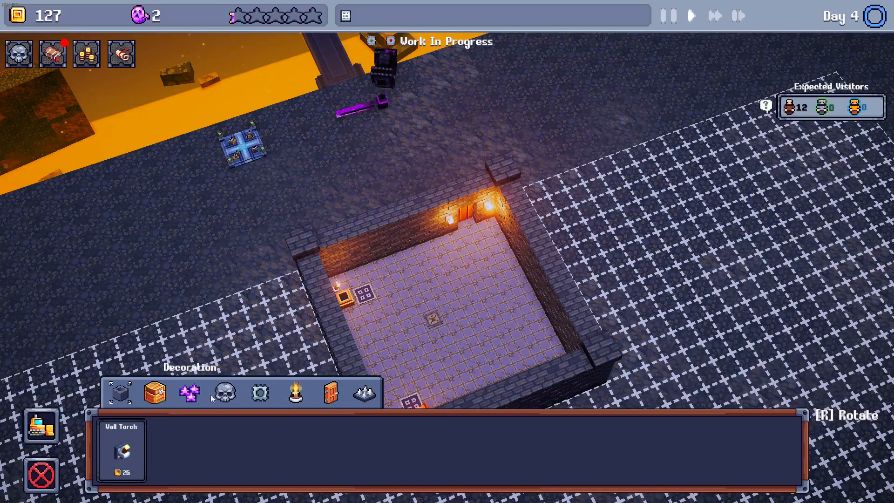
# Step: Place a 75-gold spike trap on the room's left floor and resume the game
pyautogui.click(294, 393)
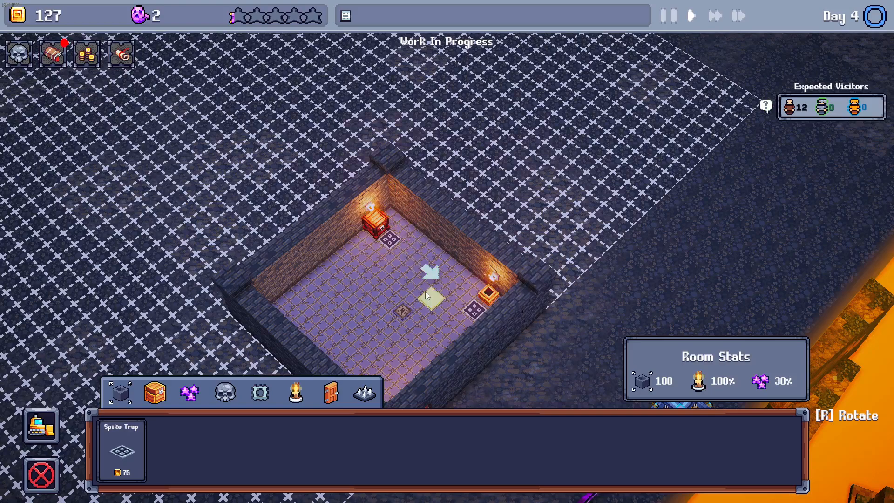
pyautogui.moveTo(359, 242)
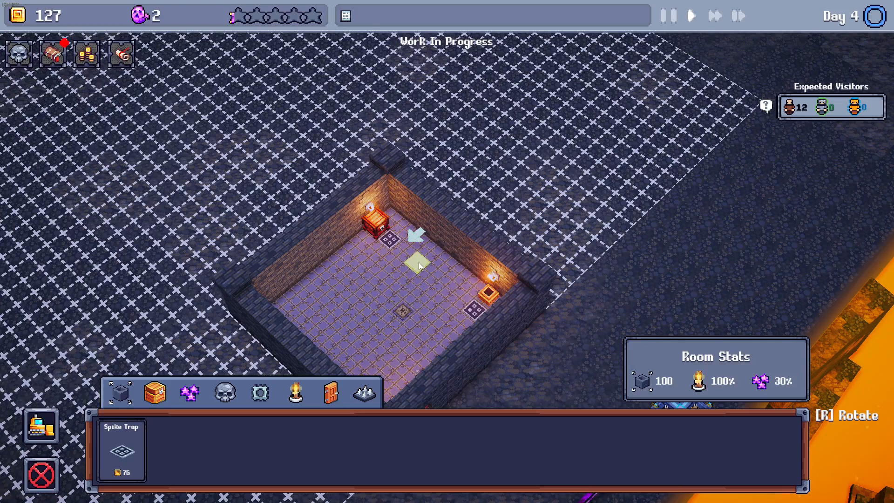
pyautogui.moveTo(430, 274)
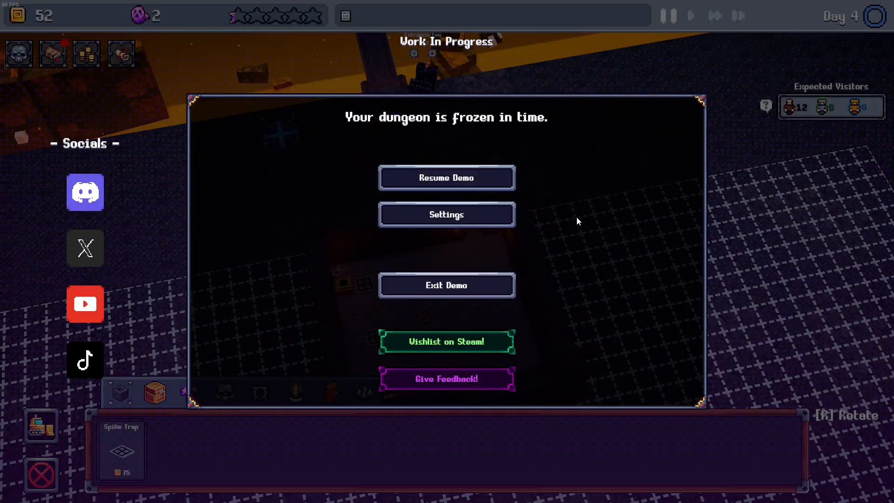
pyautogui.click(446, 178)
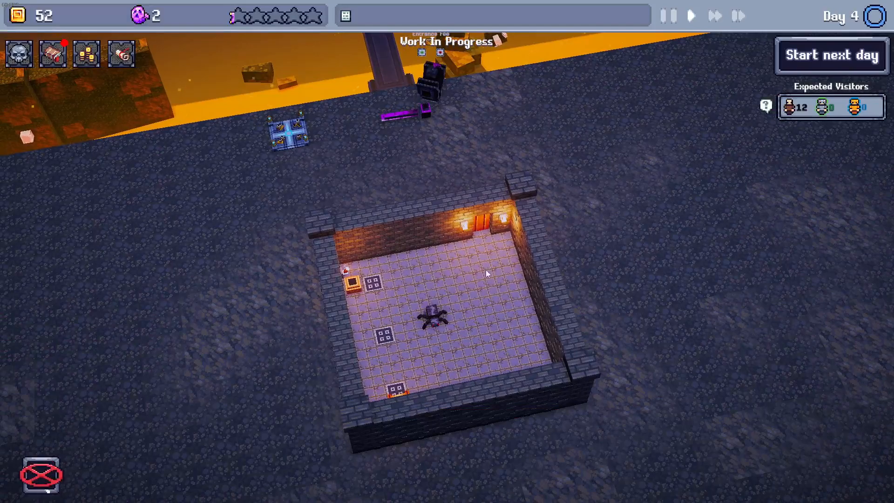
# Step: Start day 5 and let it run until gold reaches 148 and souls 6
pyautogui.click(830, 55)
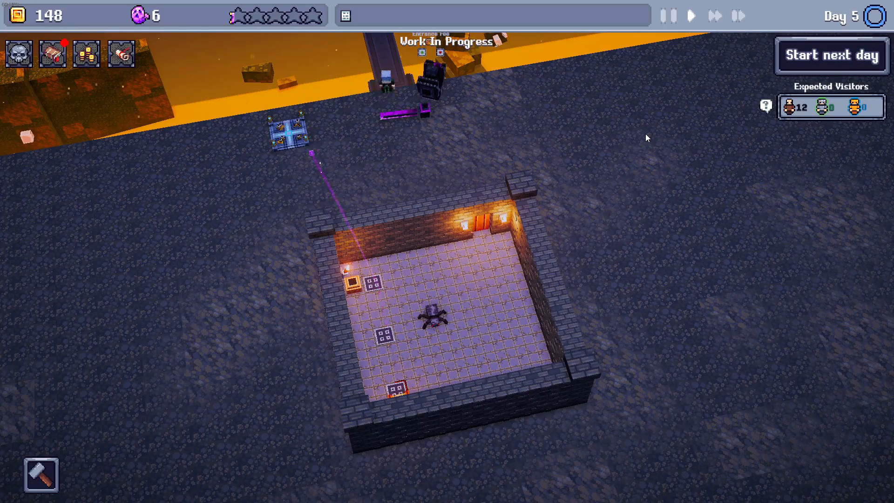
# Step: Show the day 5 summary: 96 gold, 4 souls, 12 heroes, 53% rating
pyautogui.click(830, 55)
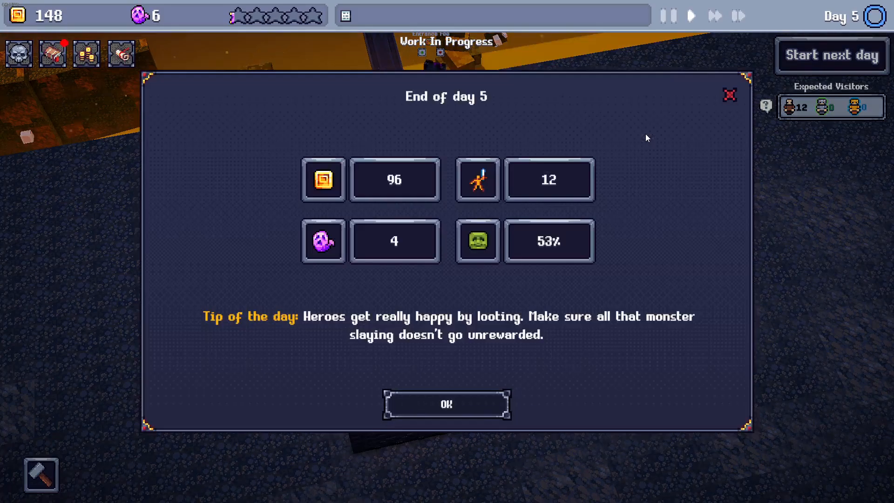
pyautogui.moveTo(562, 237)
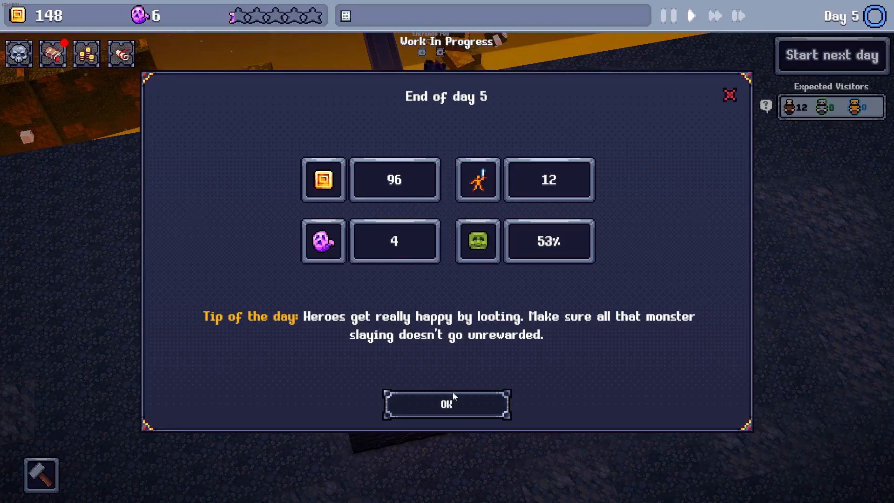
pyautogui.moveTo(529, 403)
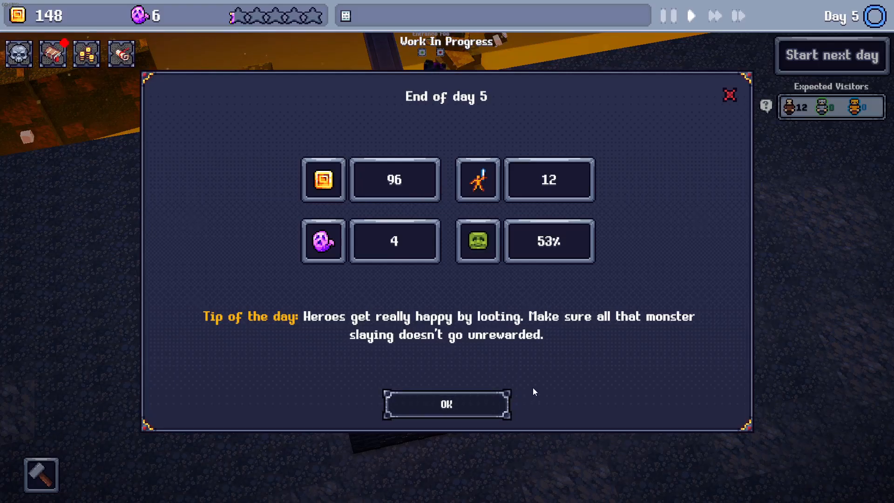
pyautogui.moveTo(539, 396)
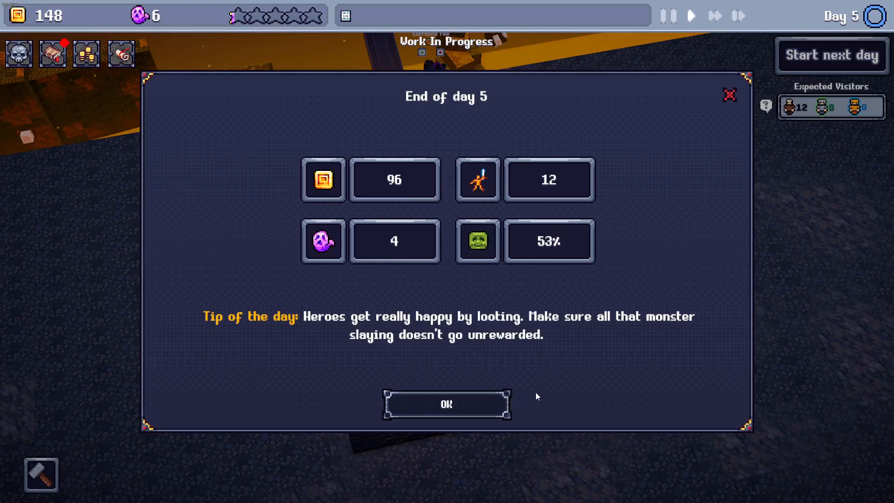